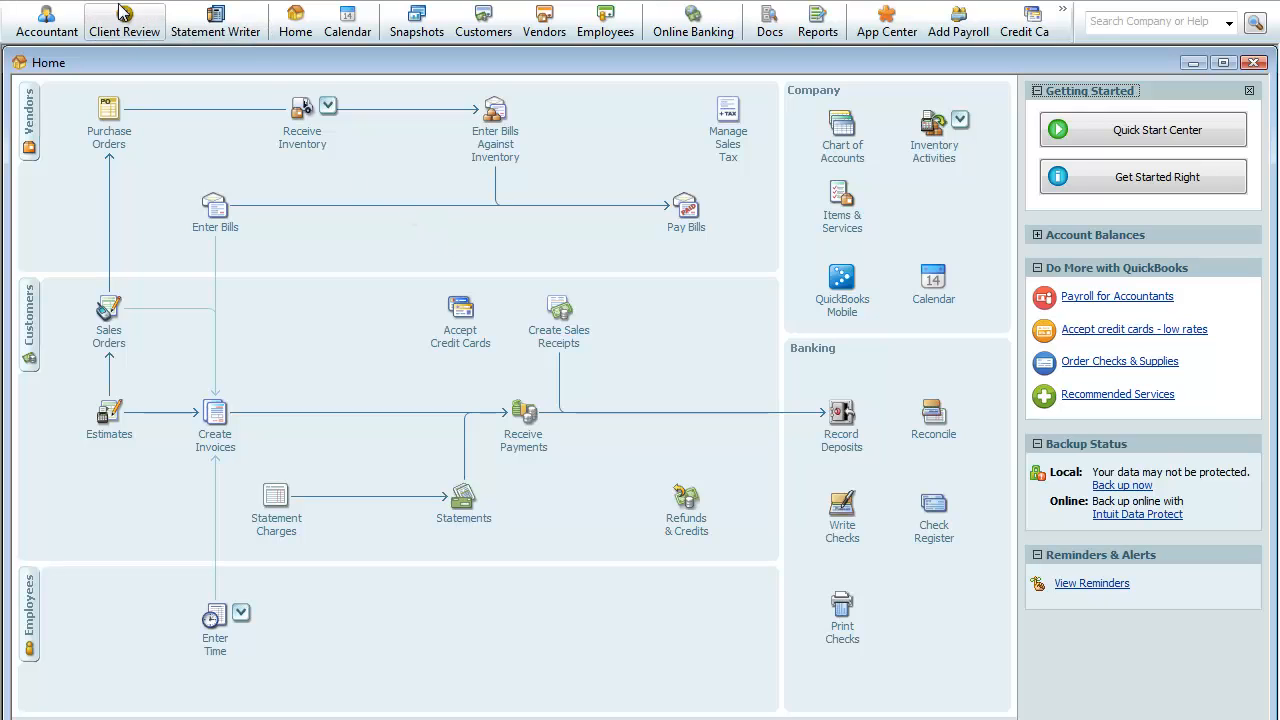
Step: Open the QBKathy Invoice template from Lists > Templates for editing
click(130, 8)
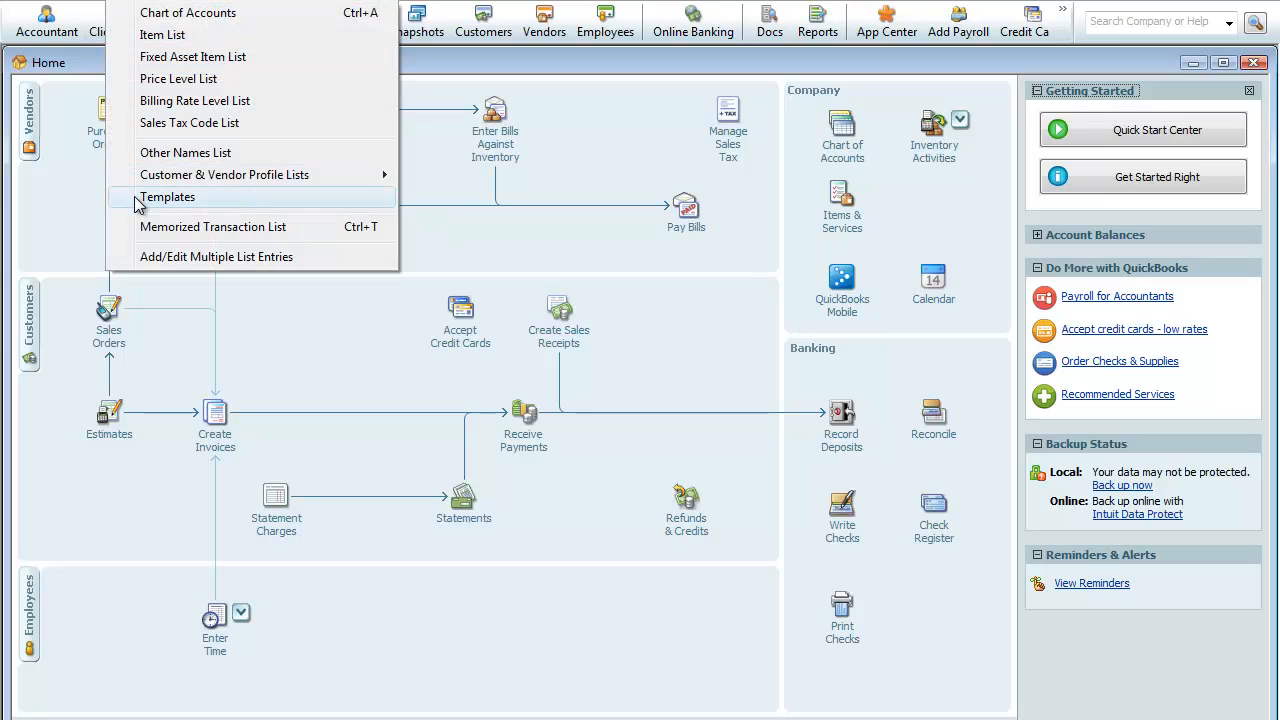
click(168, 196)
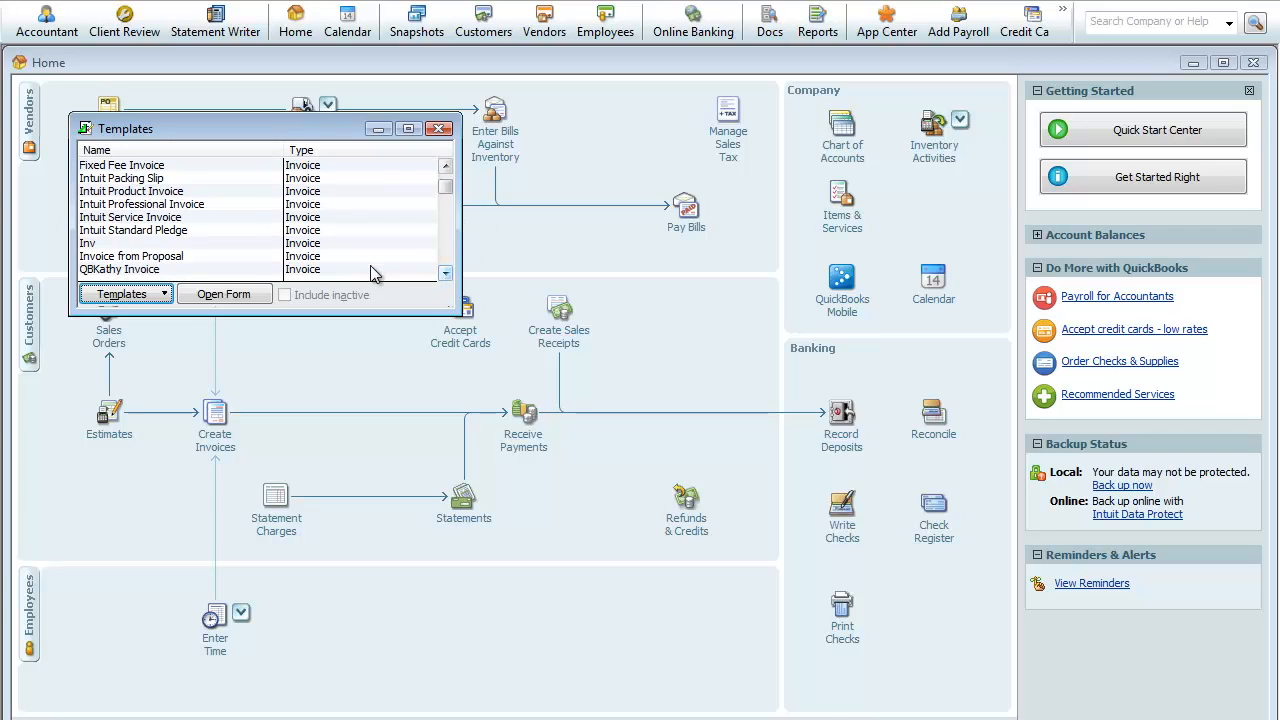
click(119, 269)
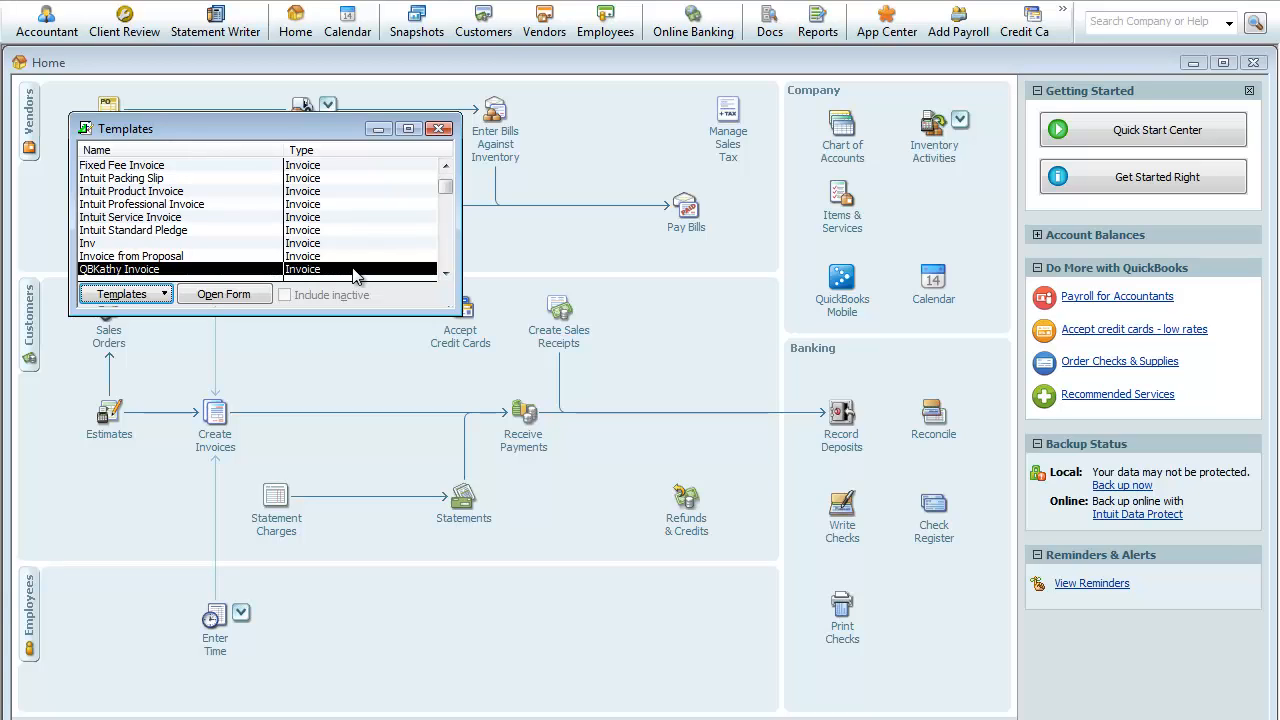
click(223, 293)
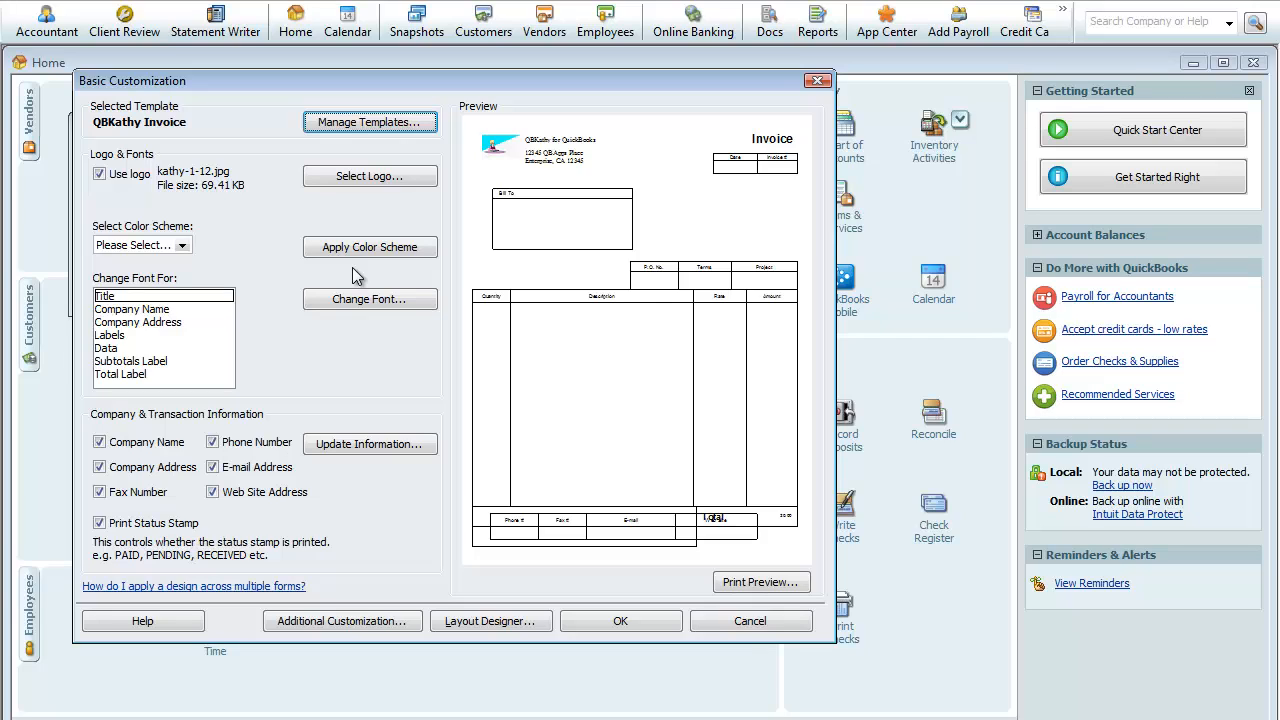
mouse_move(527, 569)
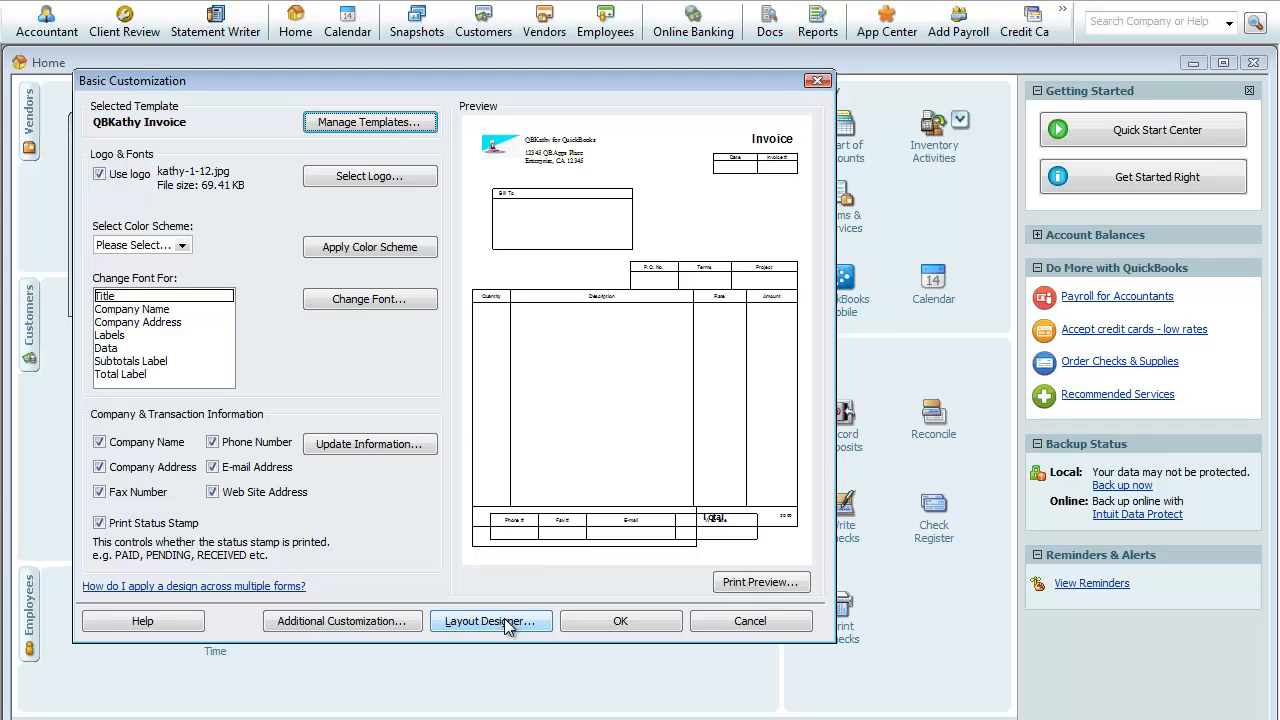
mouse_move(518, 231)
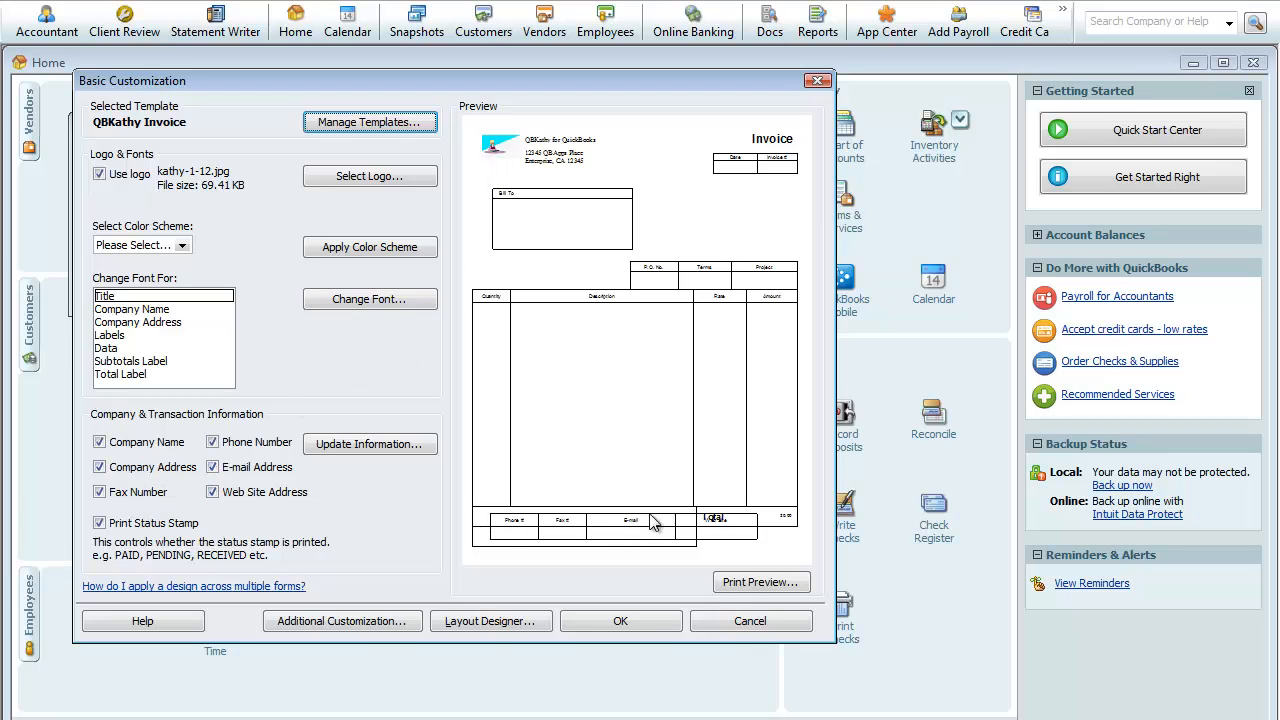
mouse_move(697, 540)
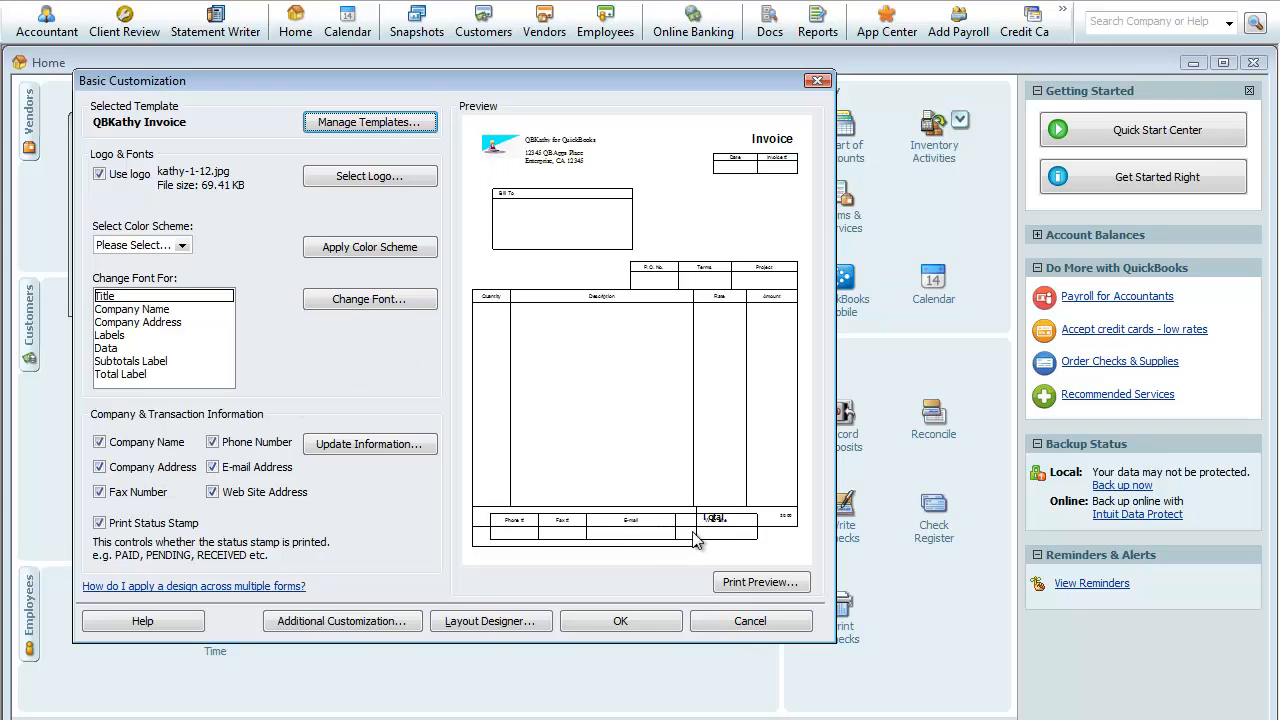
mouse_move(570, 545)
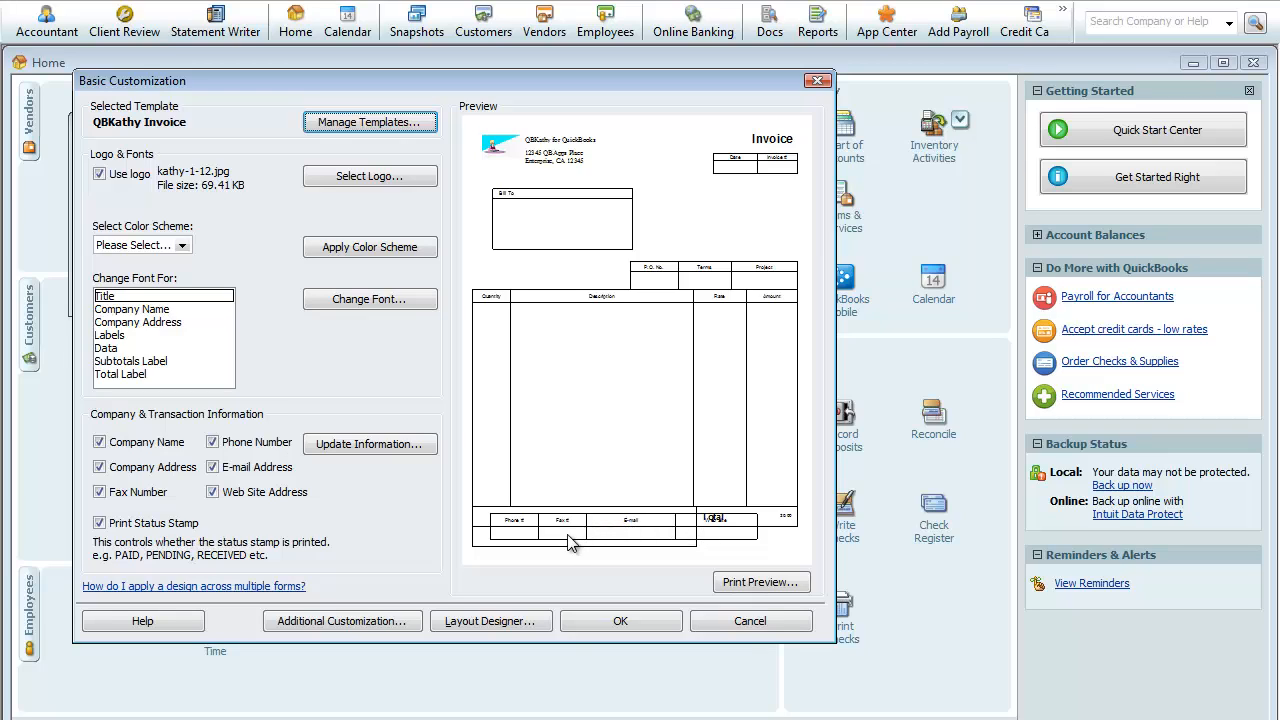
mouse_move(490, 651)
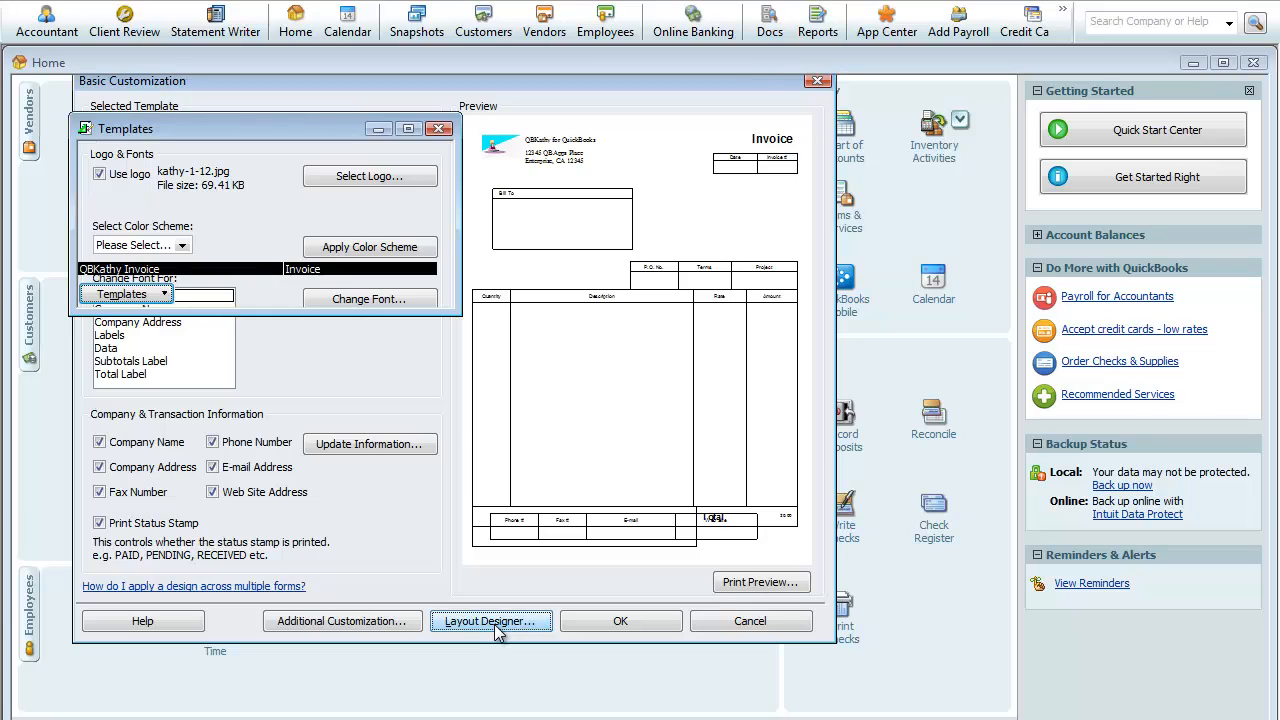
Step: In Layout Designer, add the flowers1.jpg image beside the Bill To box
click(491, 620)
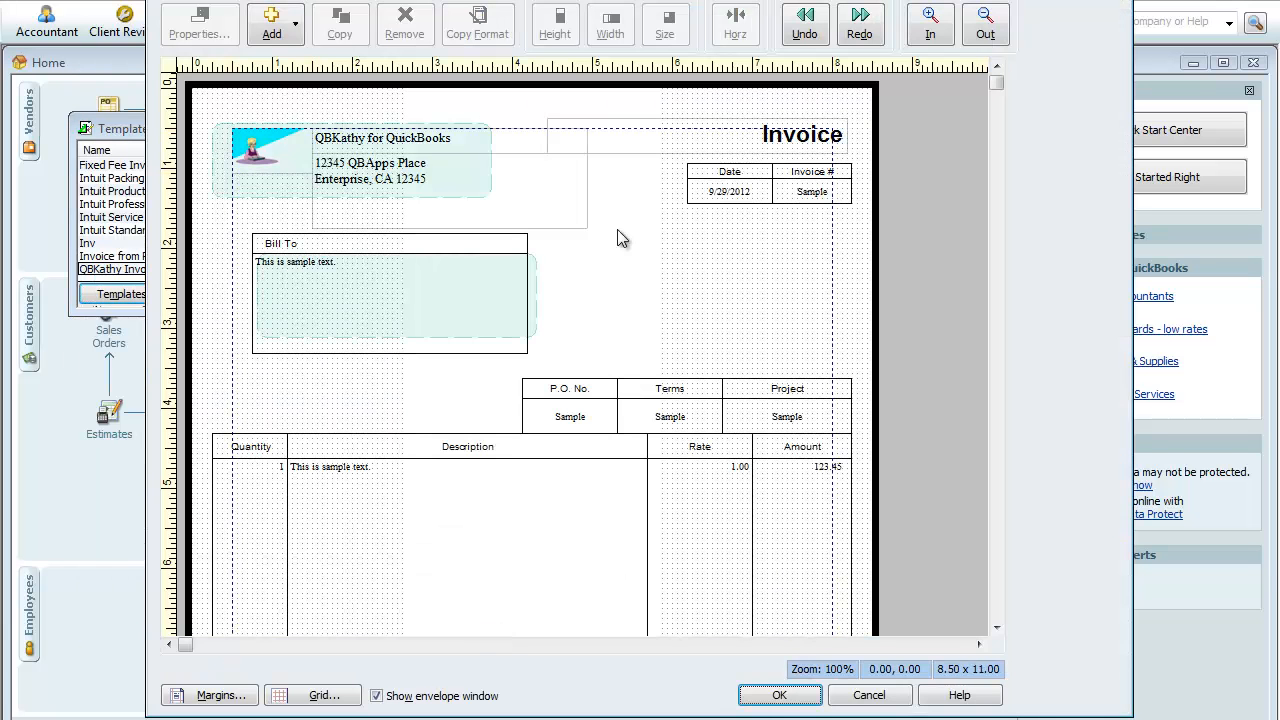
mouse_move(660, 280)
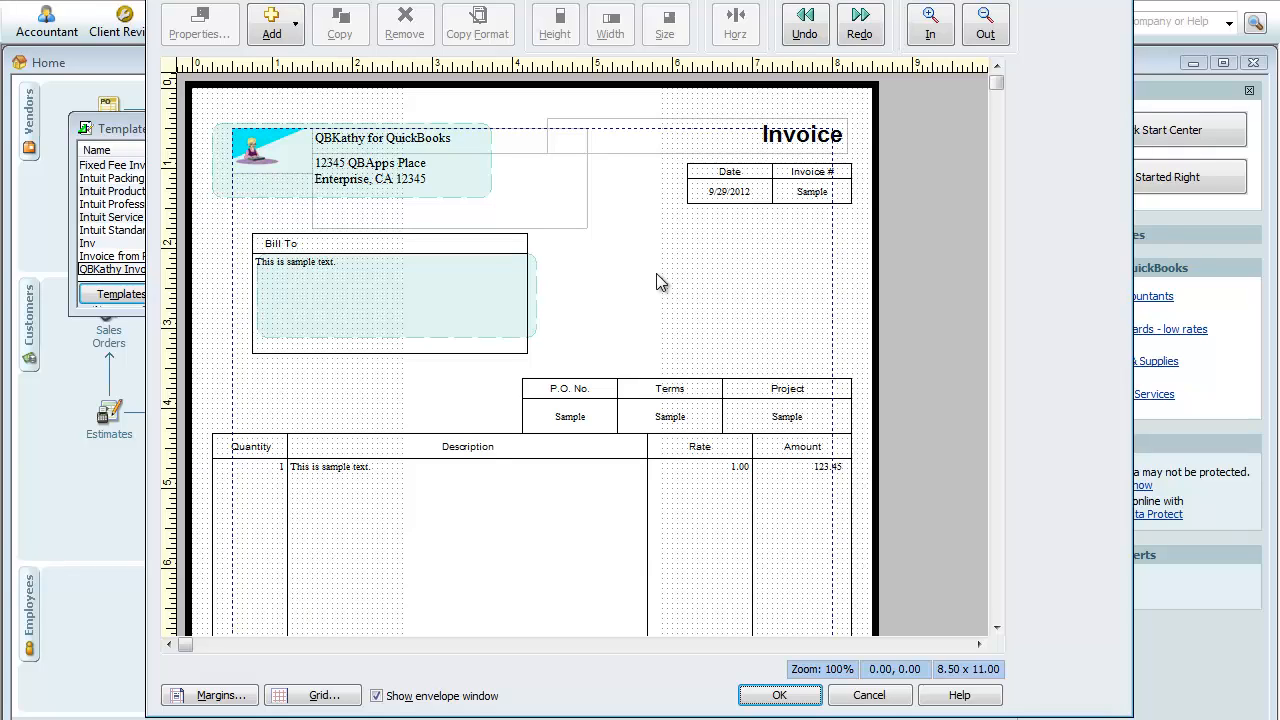
right_click(658, 283)
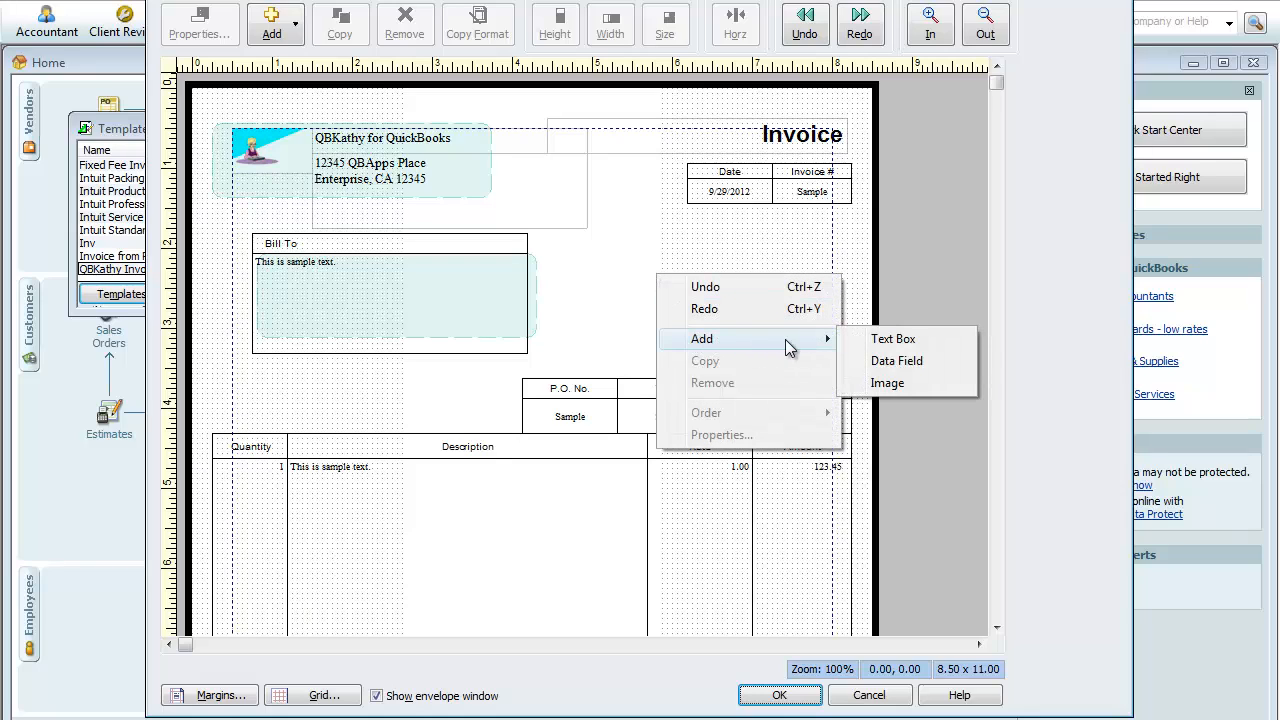
mouse_move(887, 383)
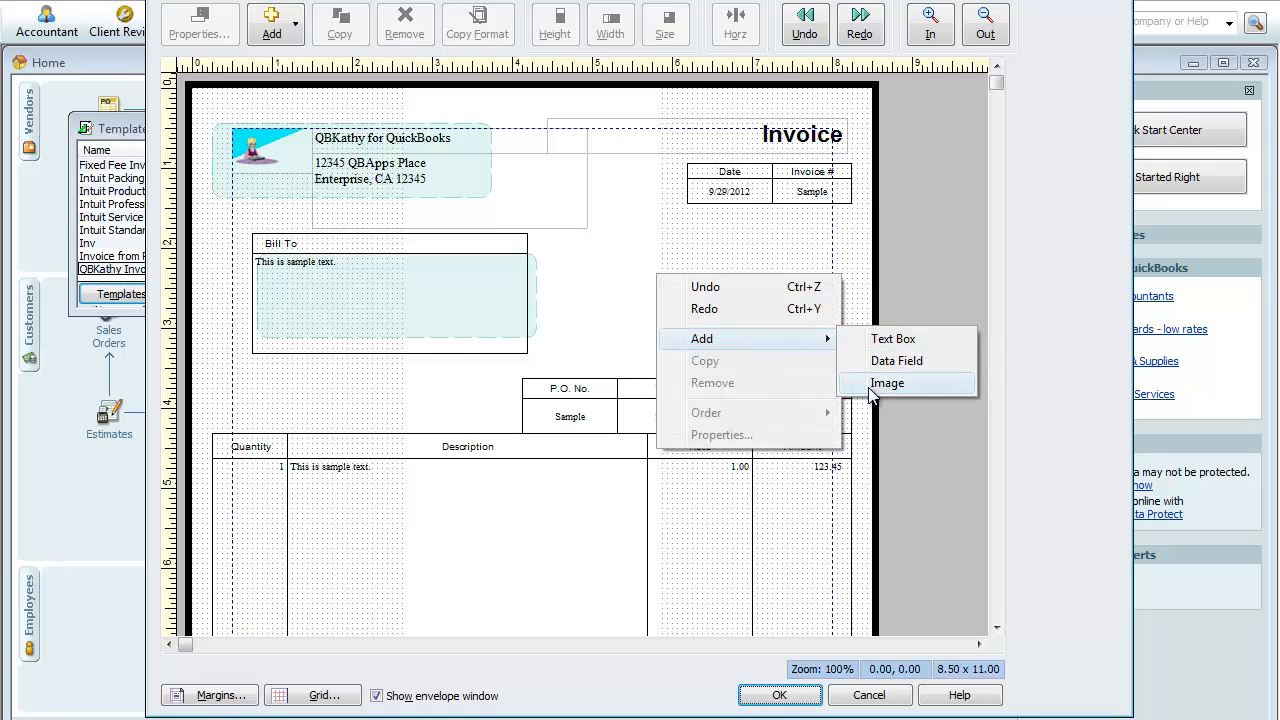
click(886, 383)
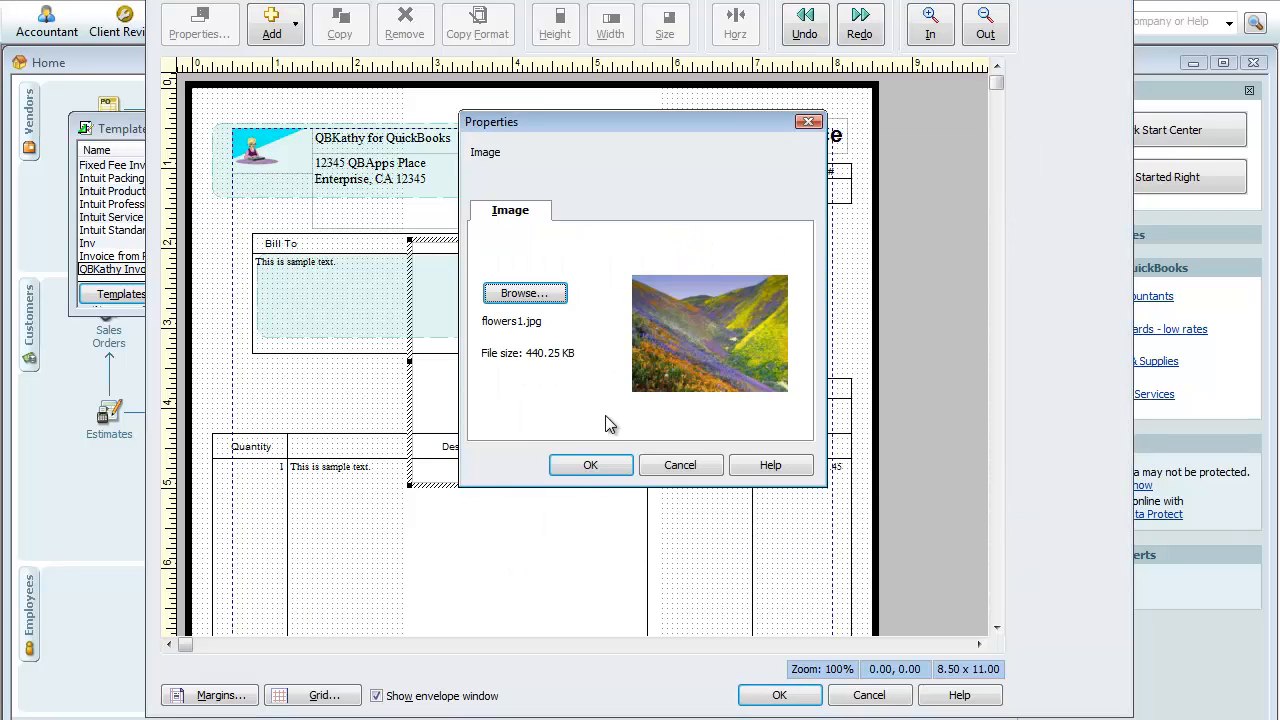
click(590, 464)
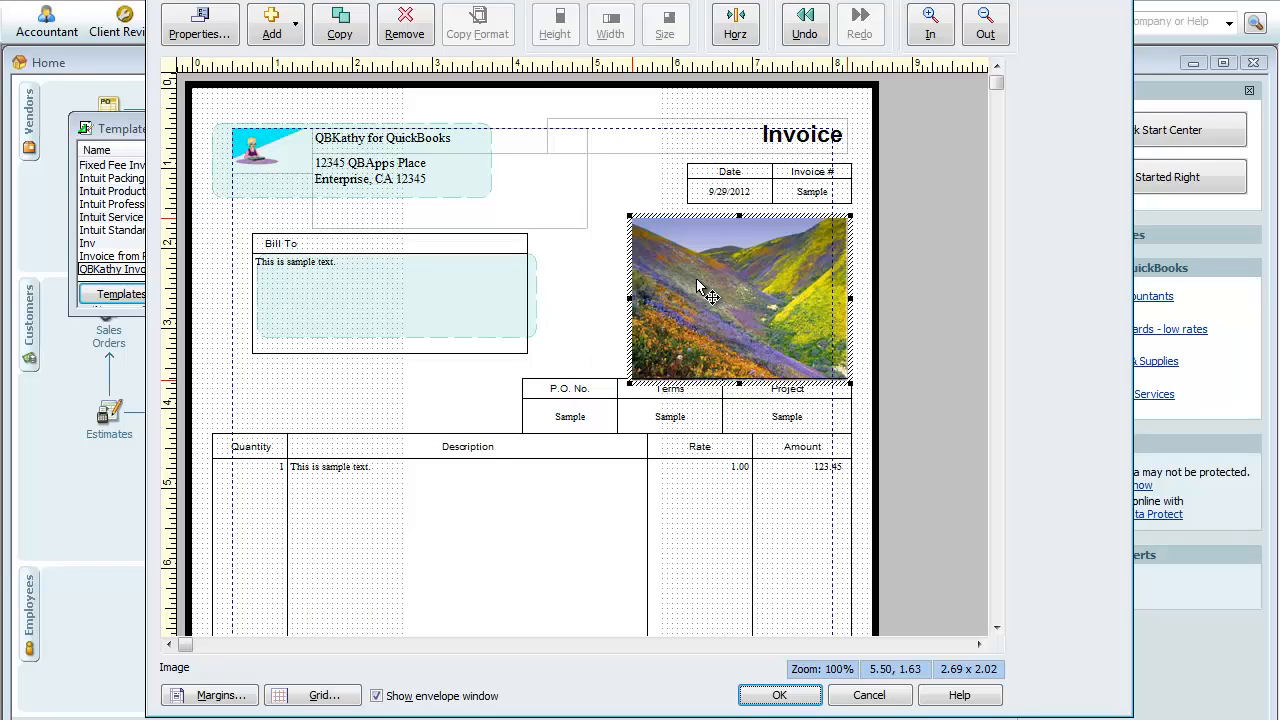
mouse_move(725, 333)
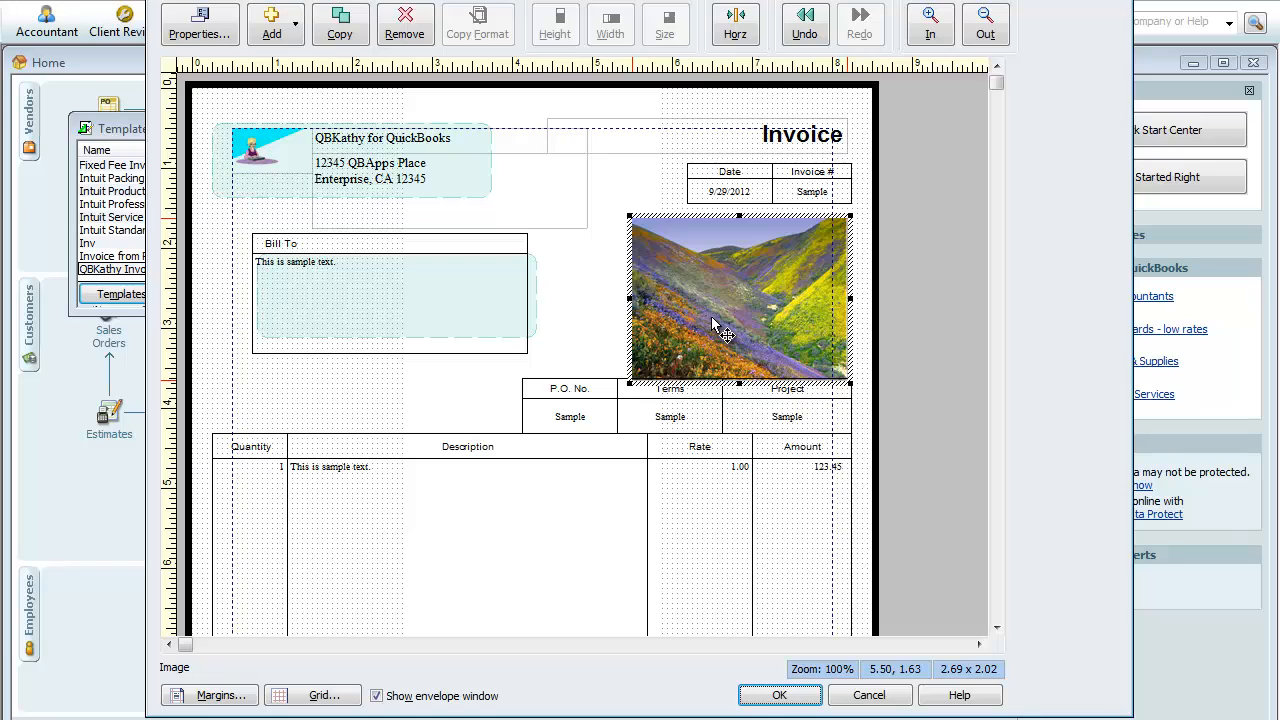
Step: Add the Certified ProAdvisors.png badge image to the invoice layout
right_click(720, 330)
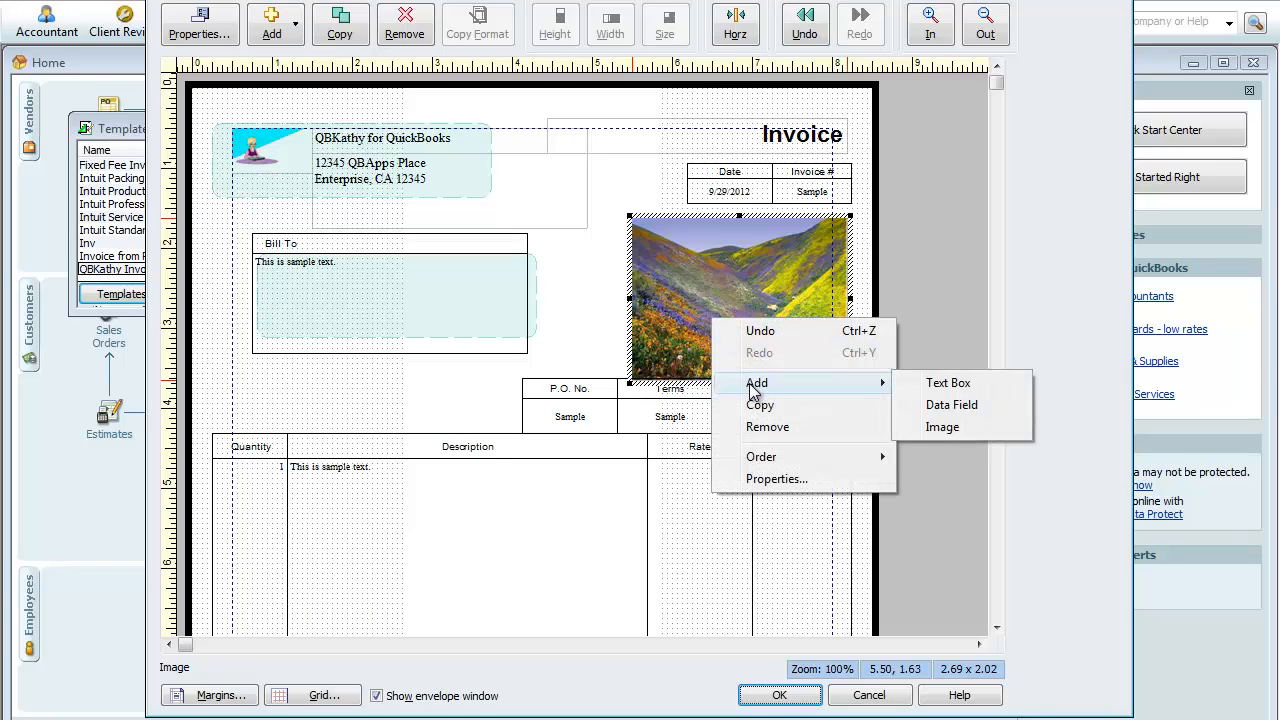
mouse_move(942, 427)
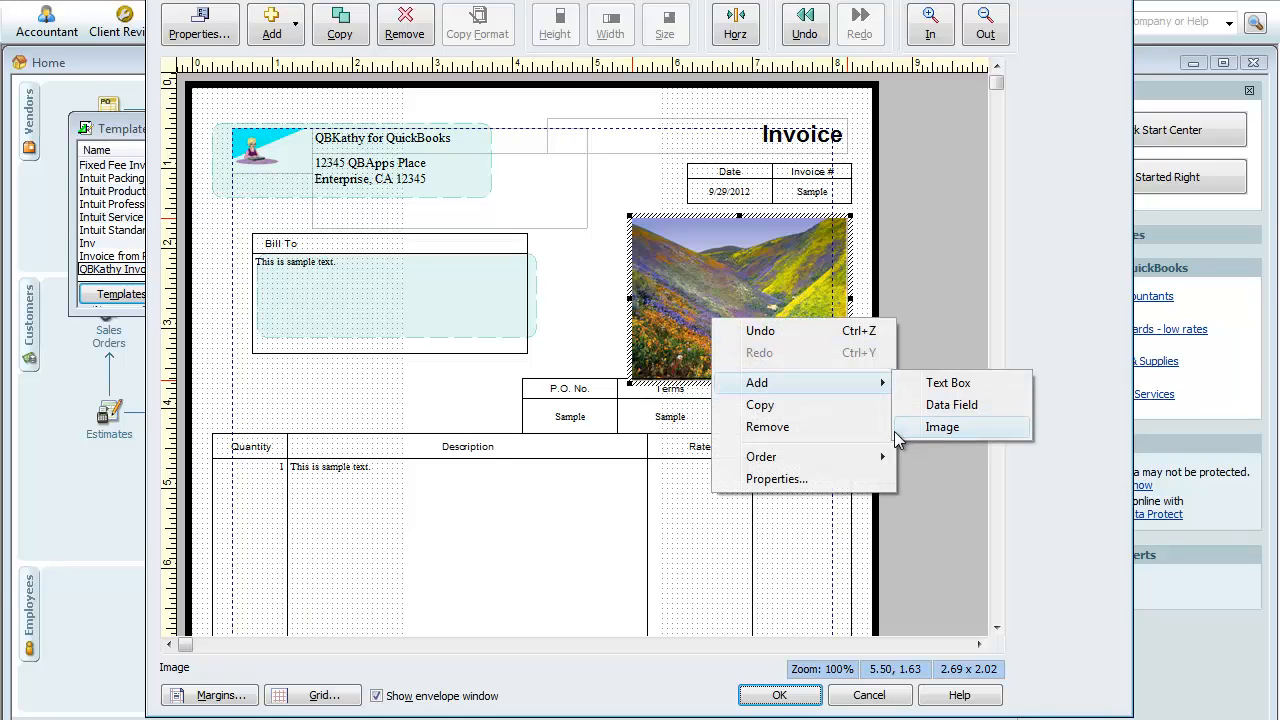
click(942, 427)
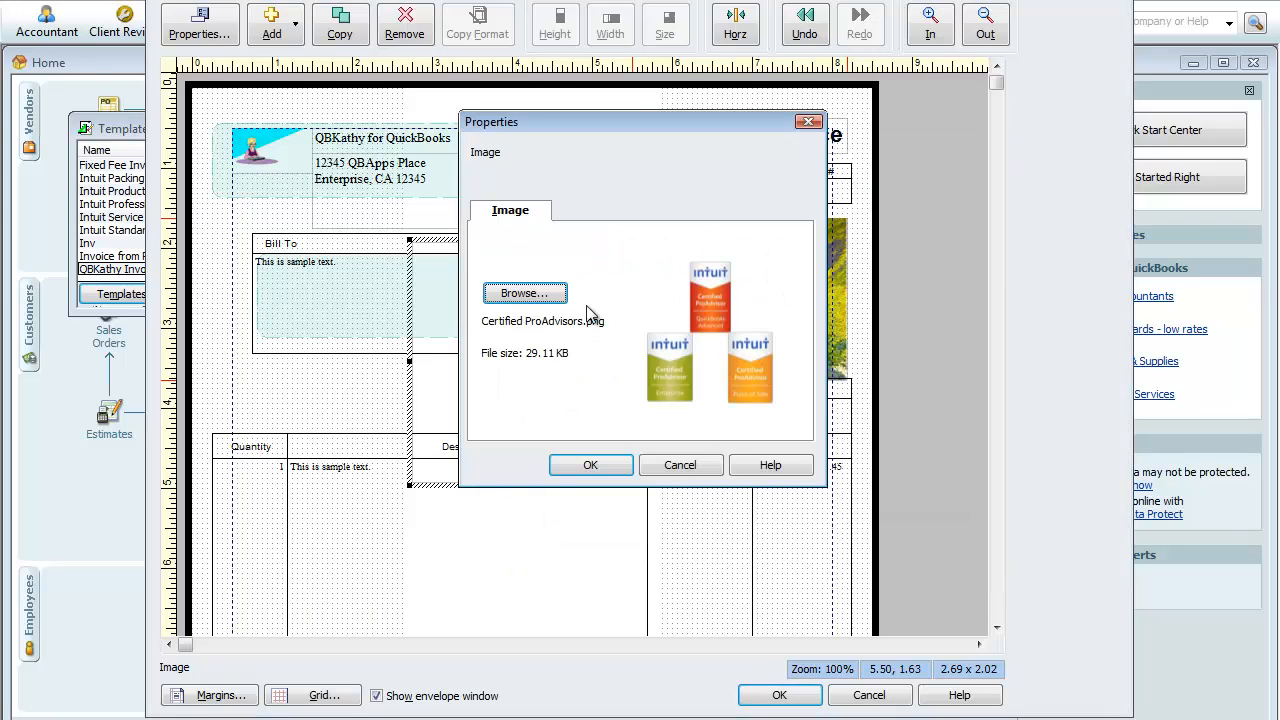
click(590, 464)
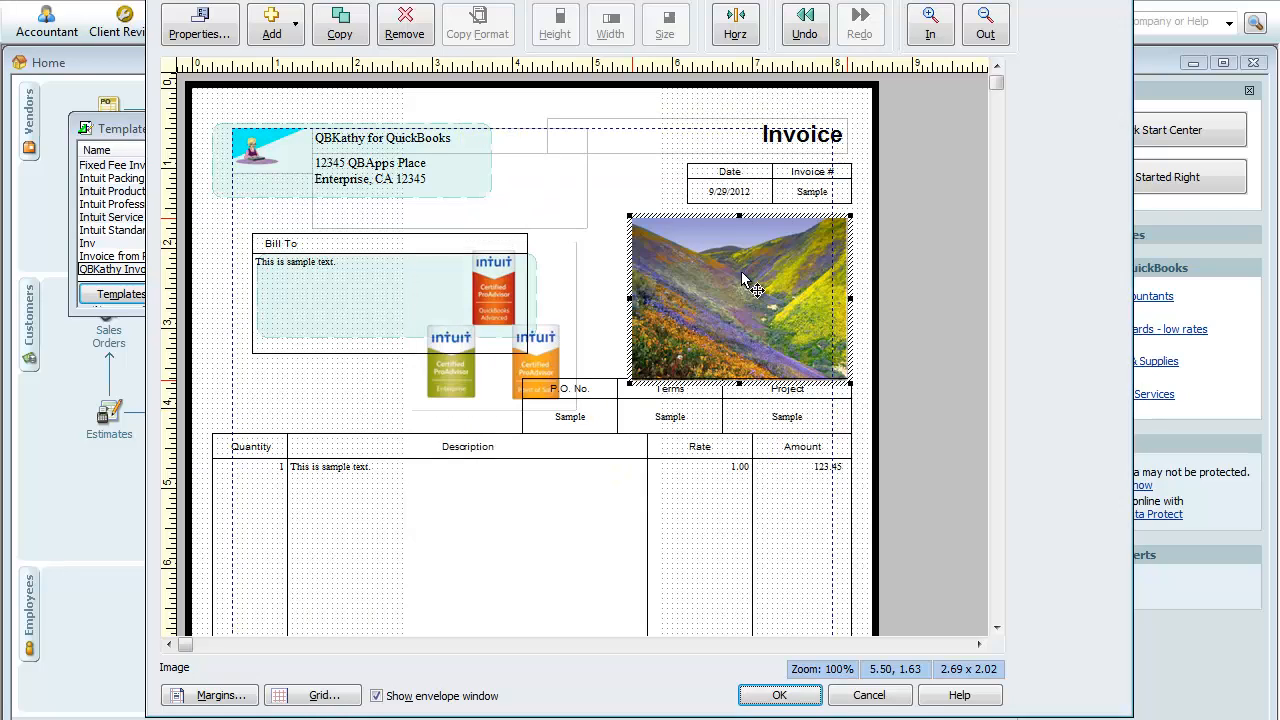
Step: Remove the flowers photo and select the badge image below the Date table
right_click(745, 280)
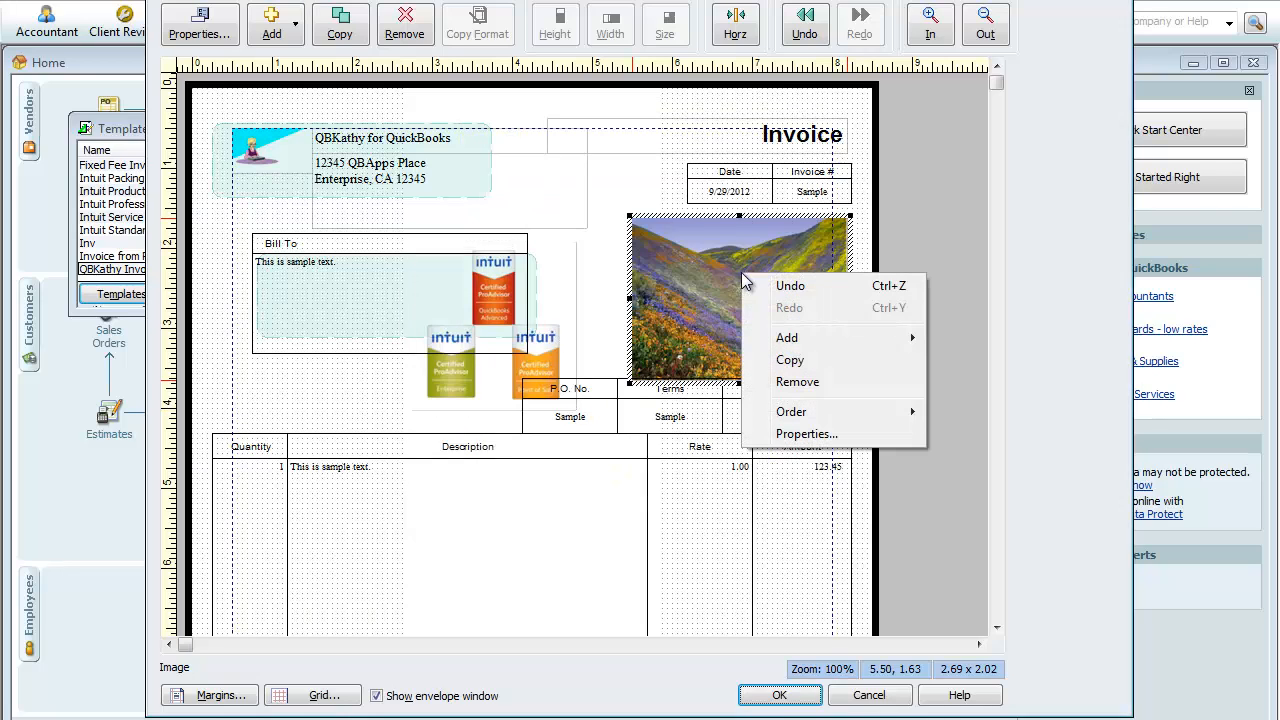
mouse_move(797, 388)
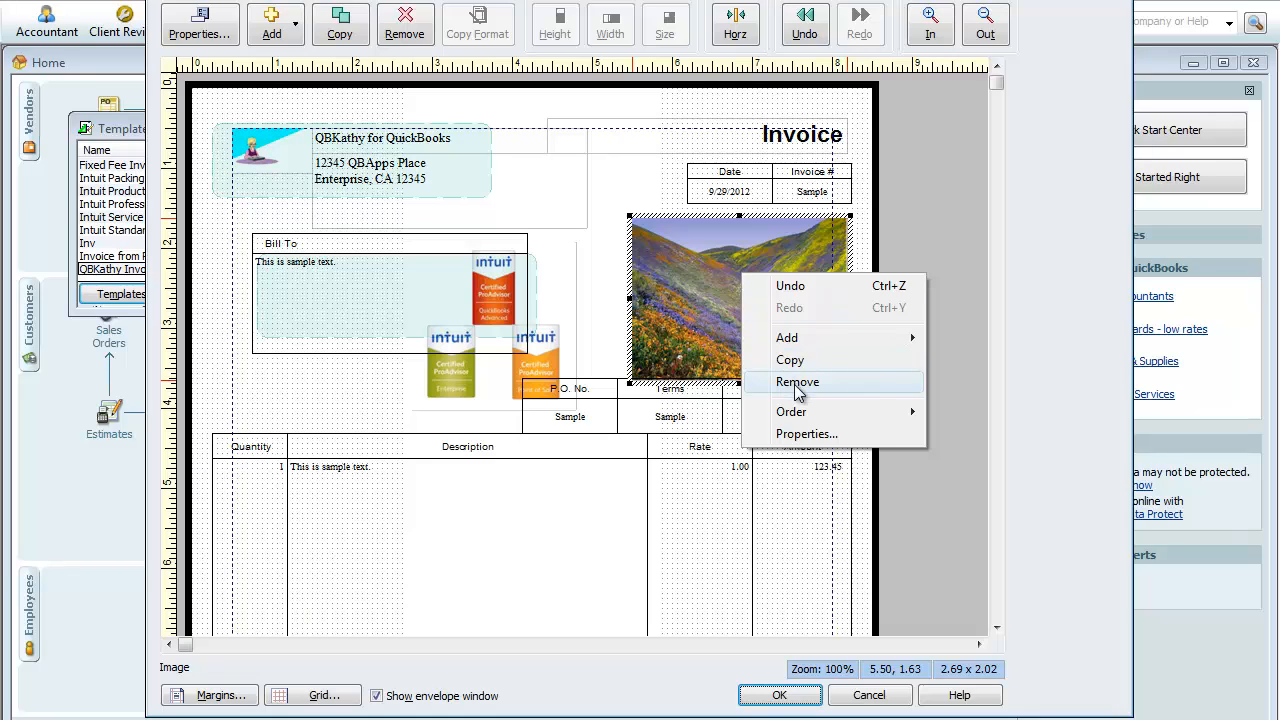
click(797, 382)
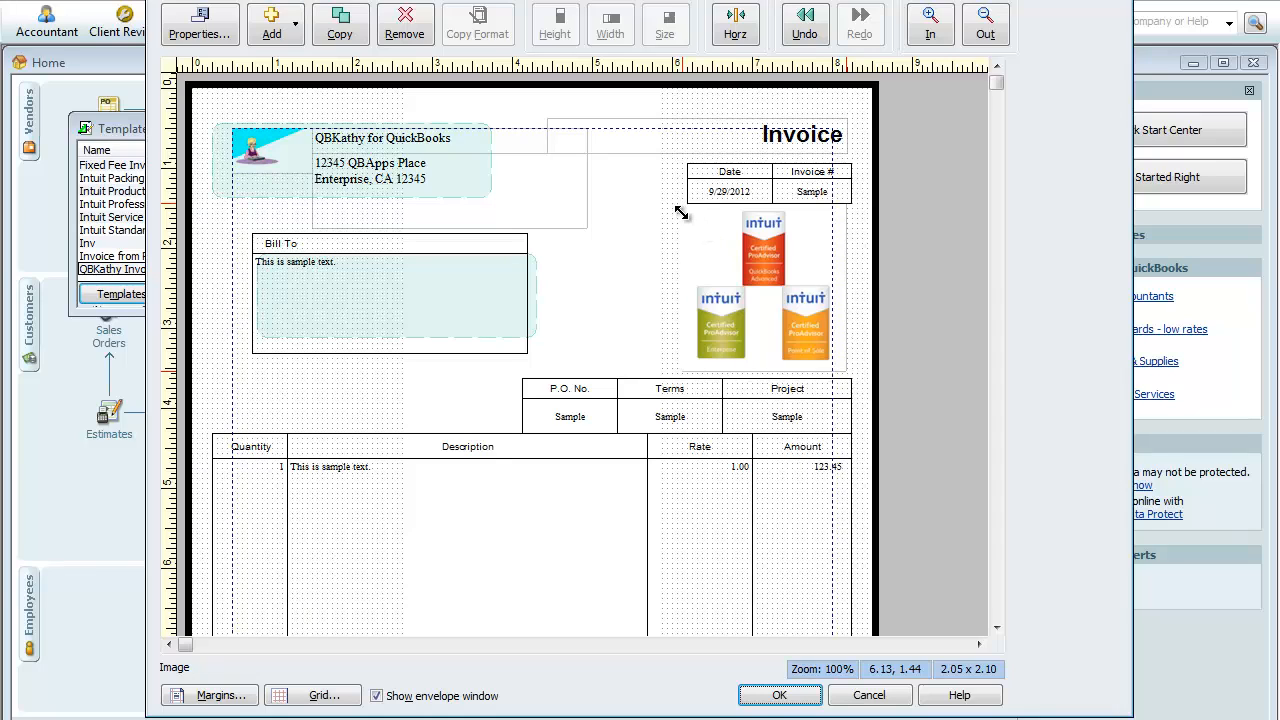
click(763, 290)
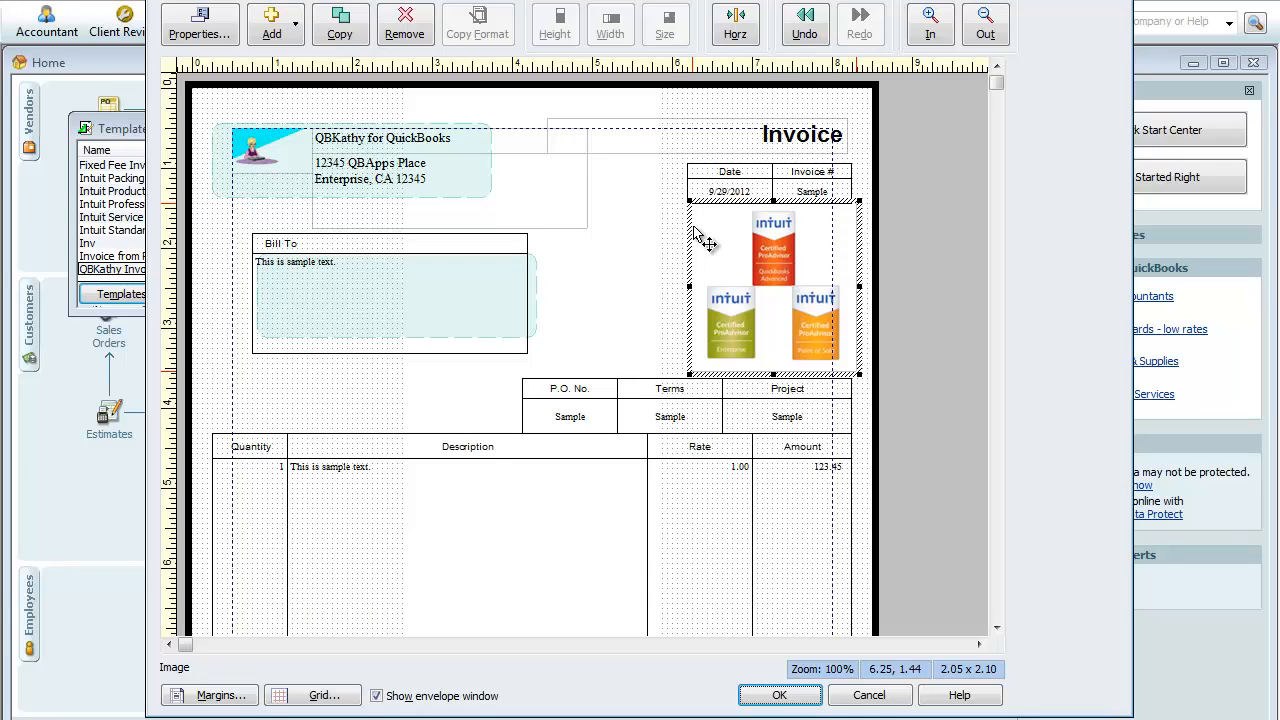
mouse_move(725, 248)
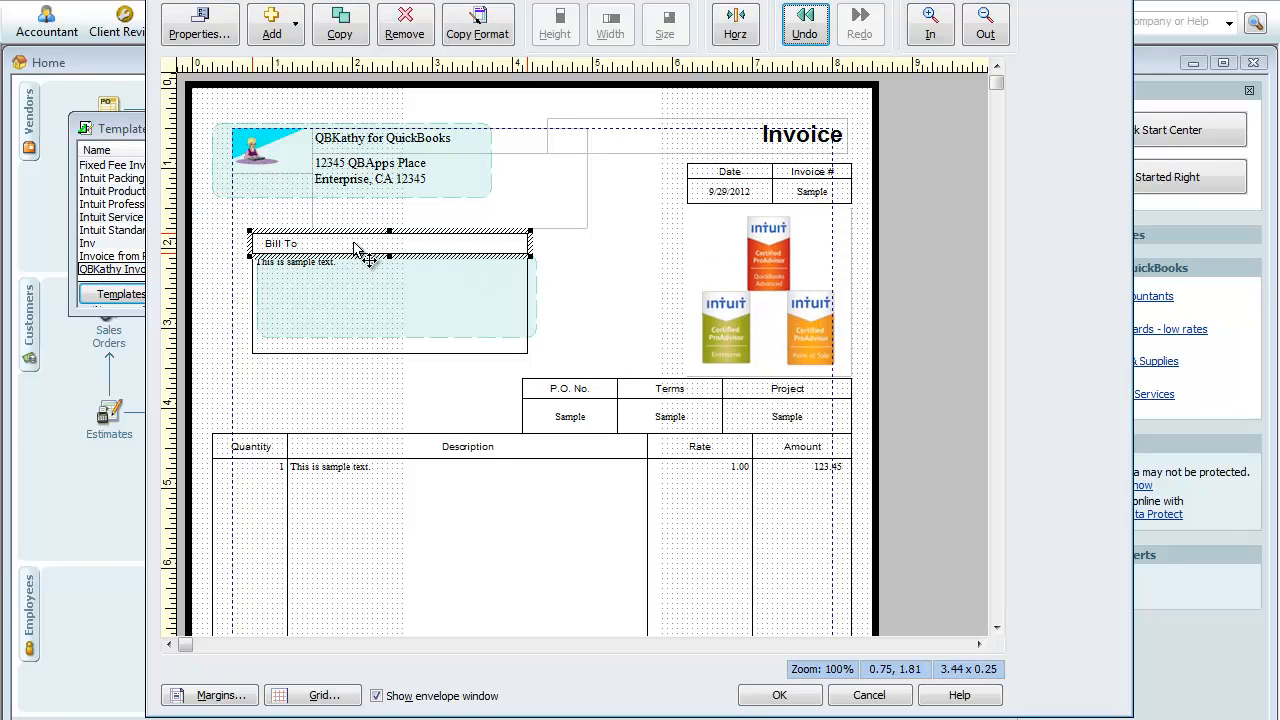
mouse_move(357, 248)
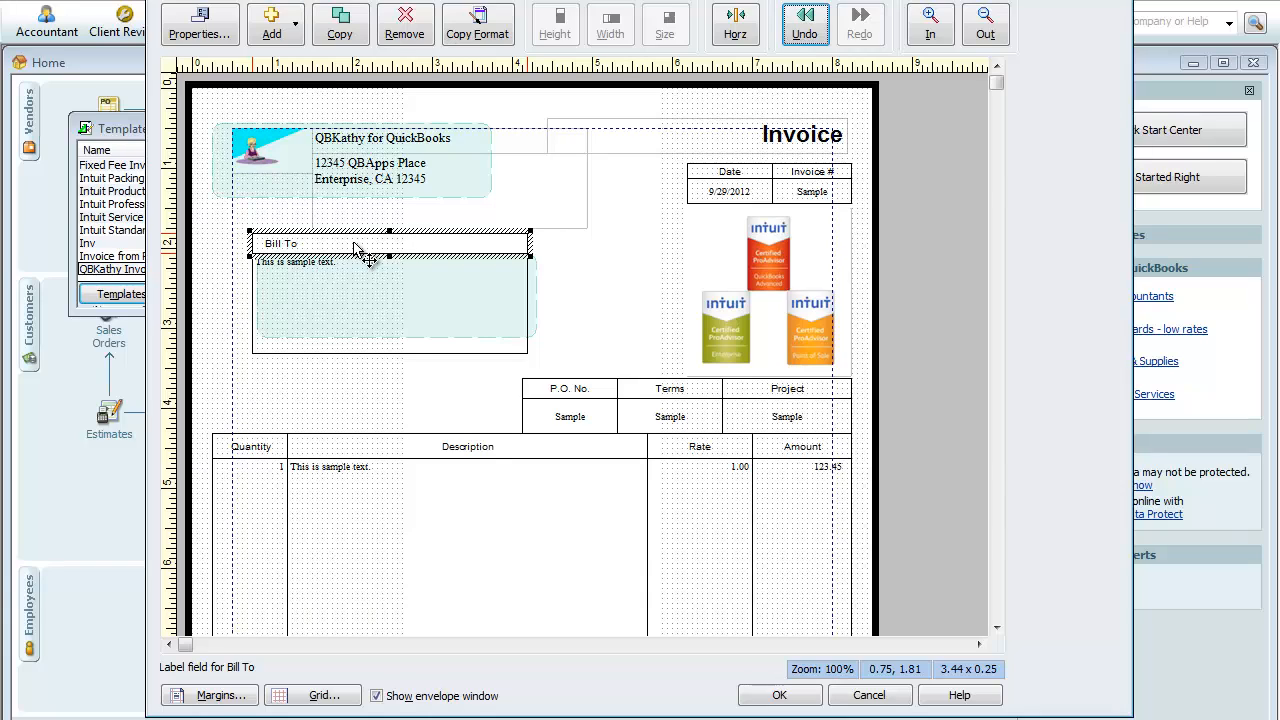
mouse_move(445, 270)
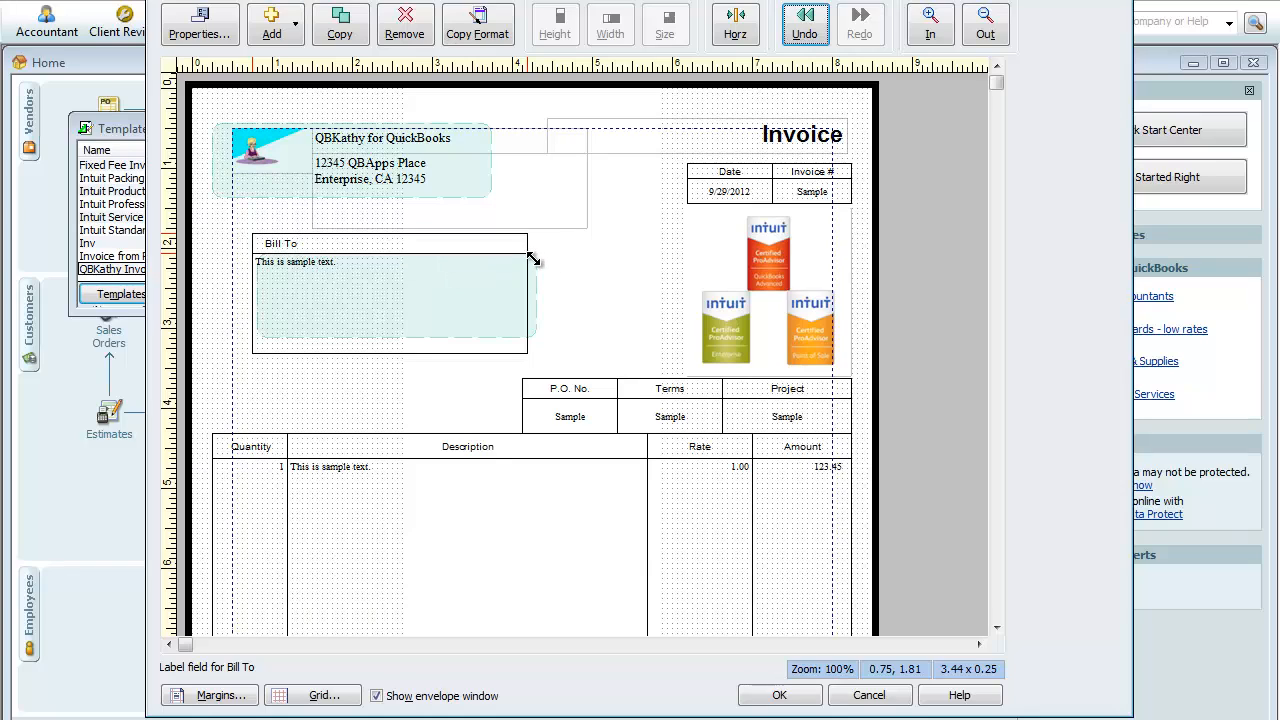
Step: Shrink the Bill To label's height to 0.19 inches
drag(533, 257, 533, 247)
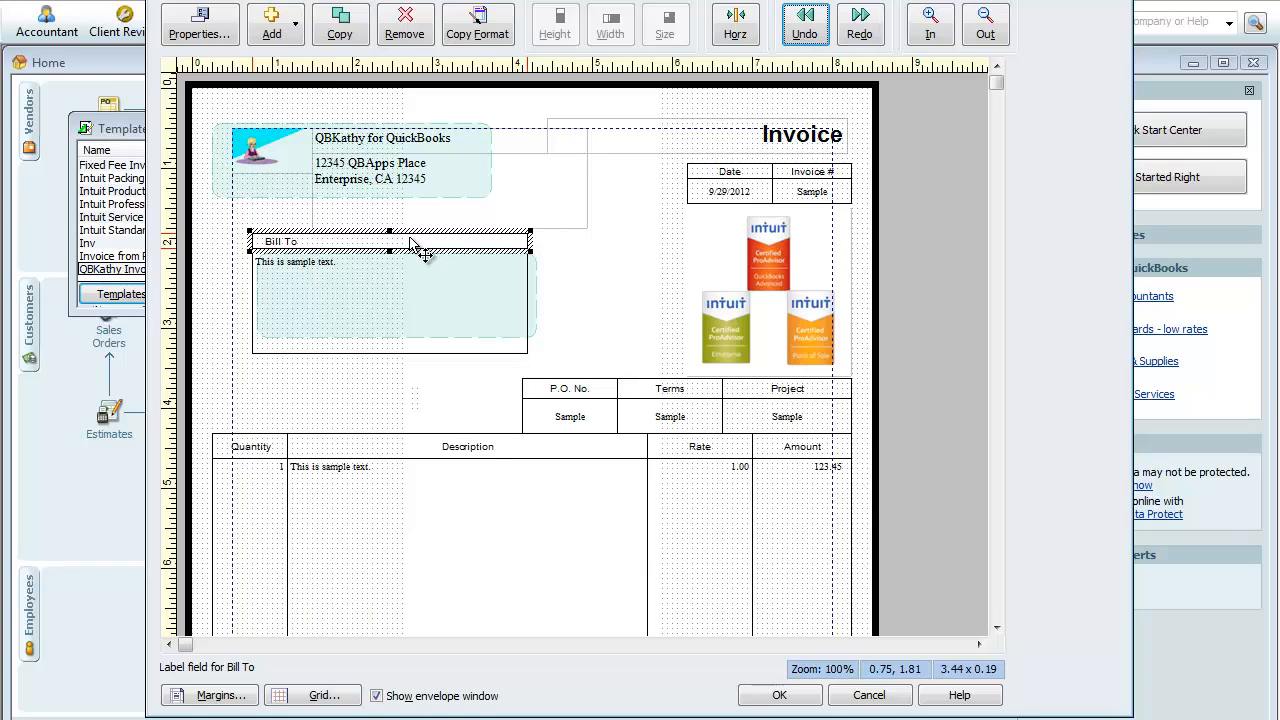
right_click(420, 248)
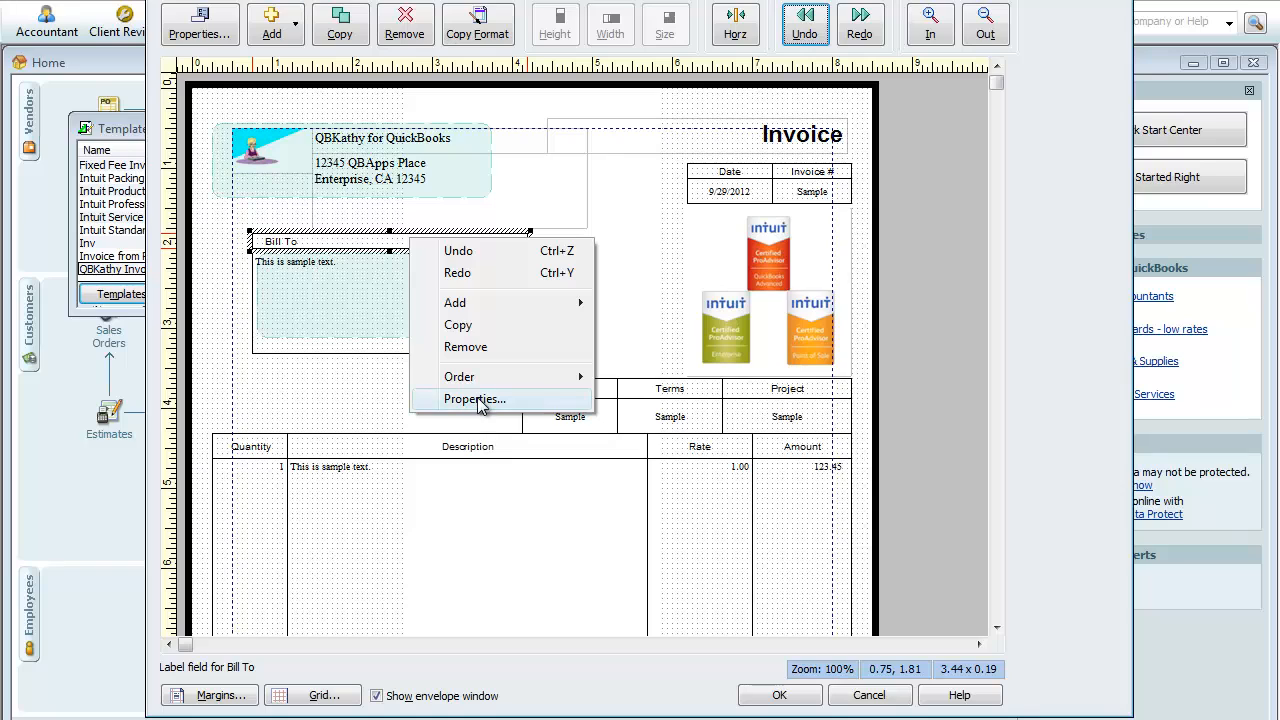
Step: Set the Bill To label's font to size 11 in Green
click(475, 399)
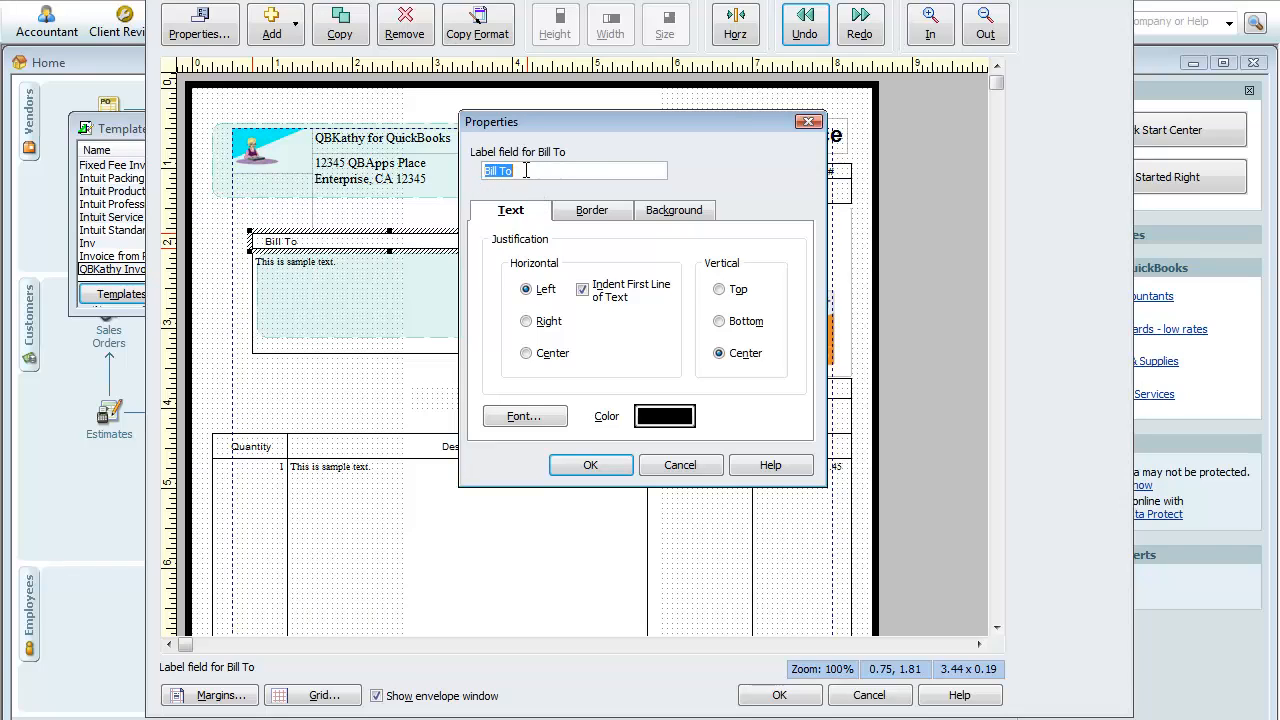
click(525, 416)
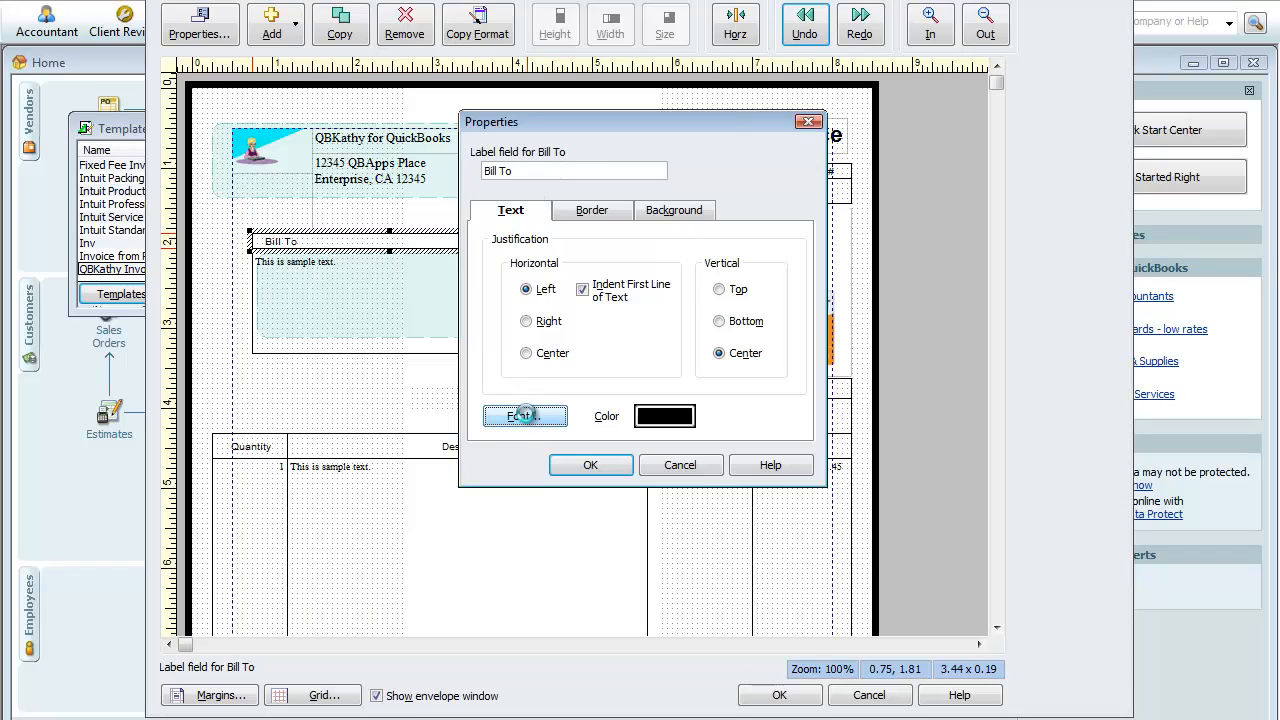
click(524, 416)
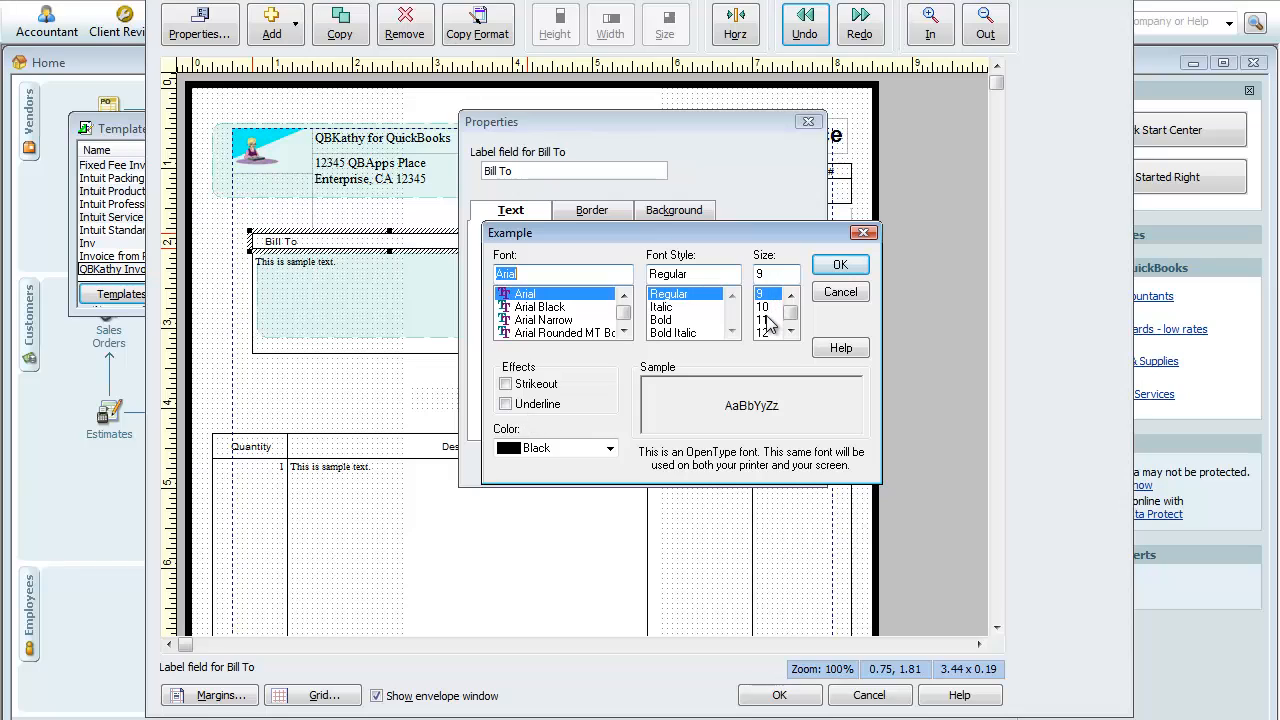
click(762, 320)
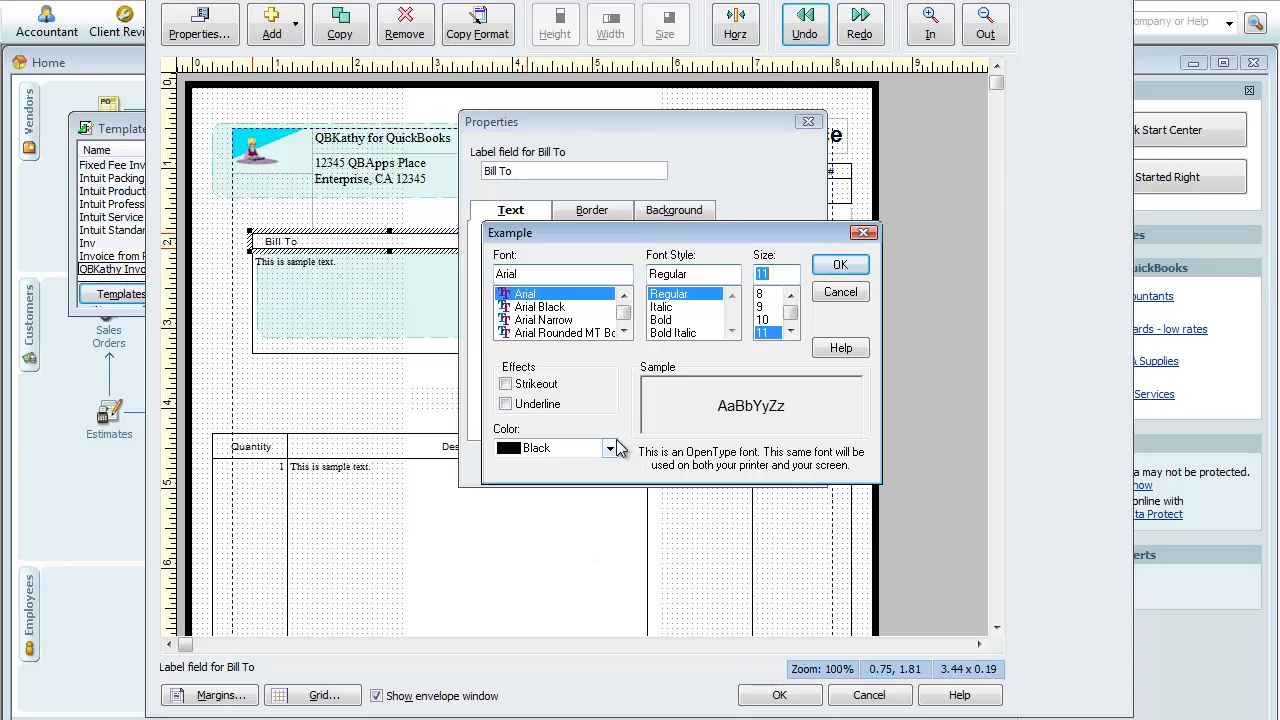
click(610, 447)
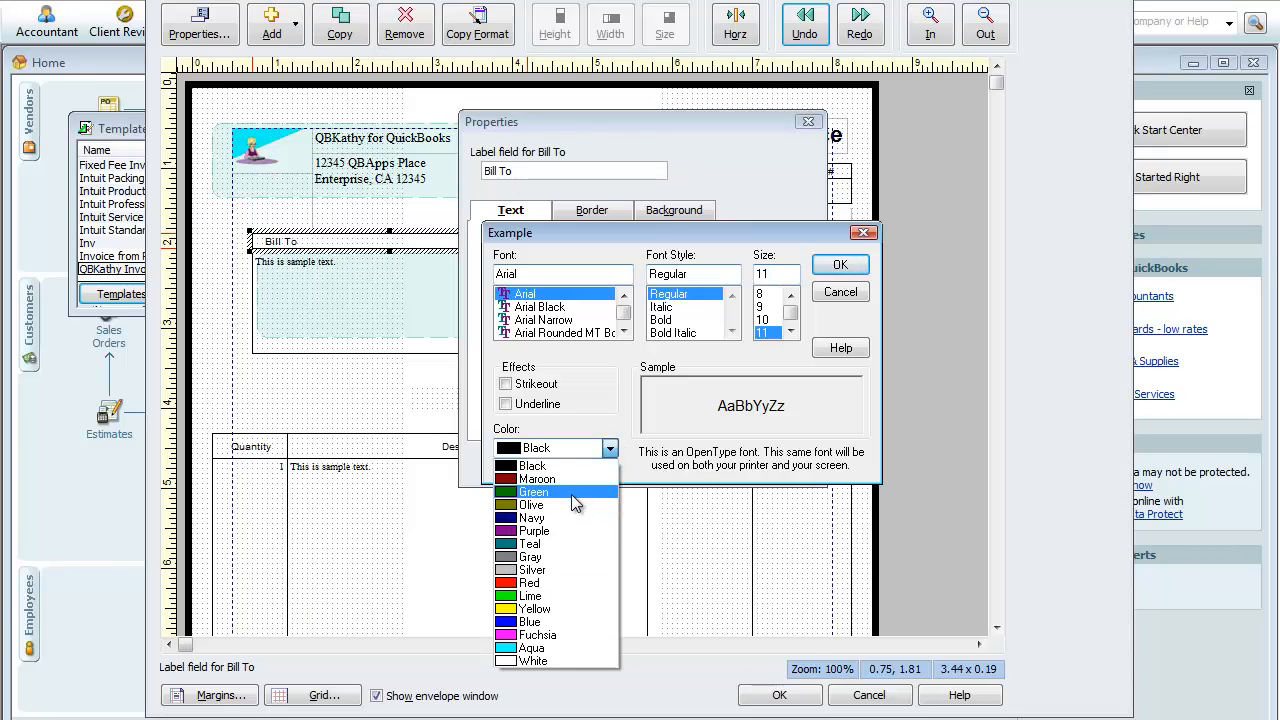
click(534, 491)
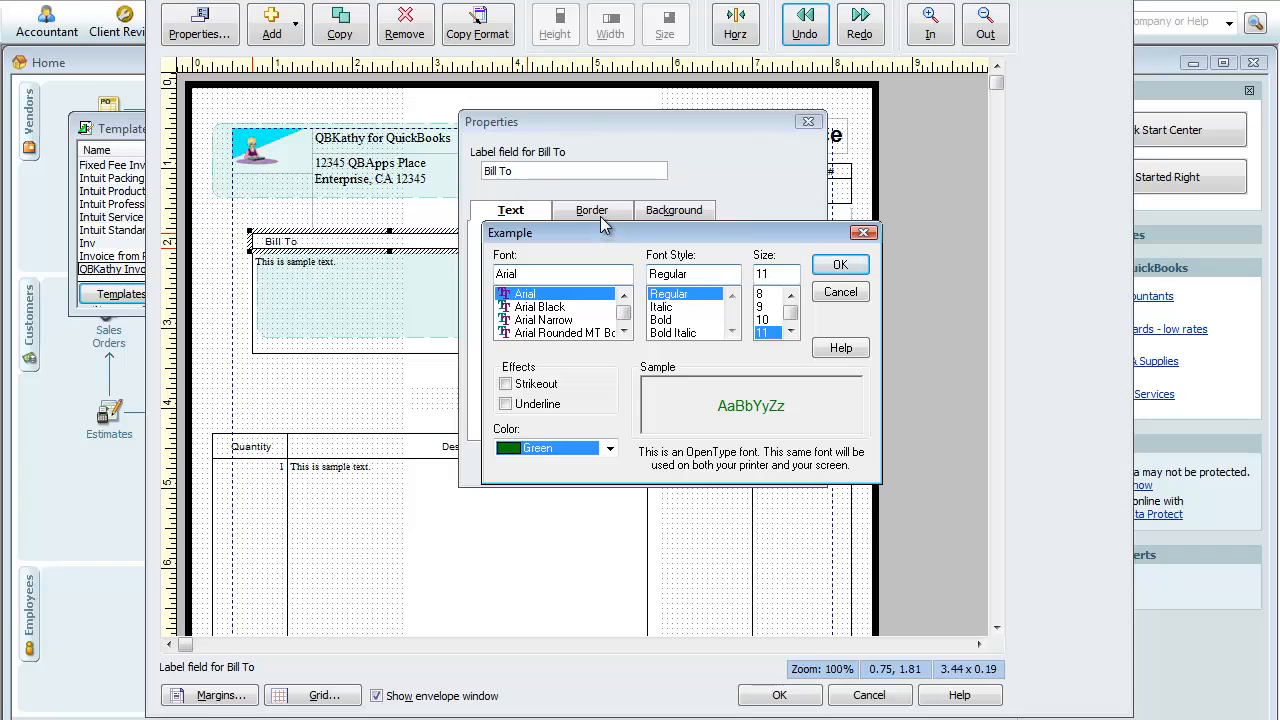
mouse_move(605, 205)
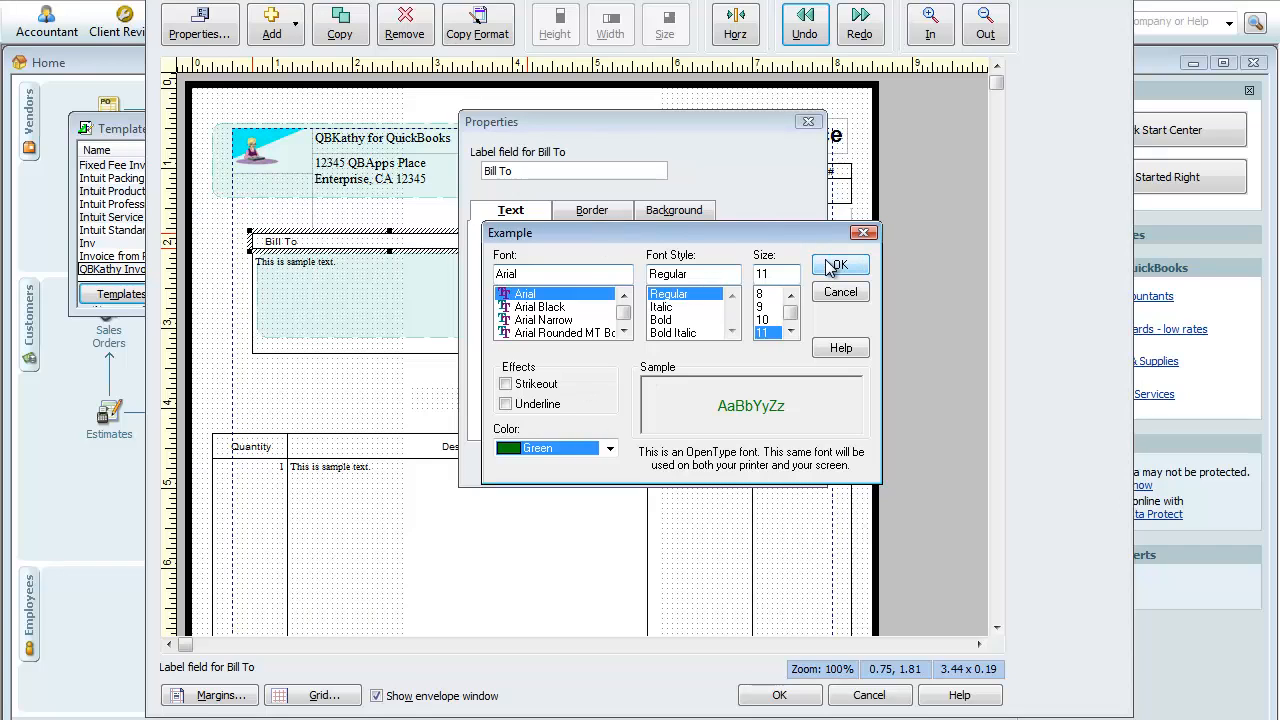
click(838, 265)
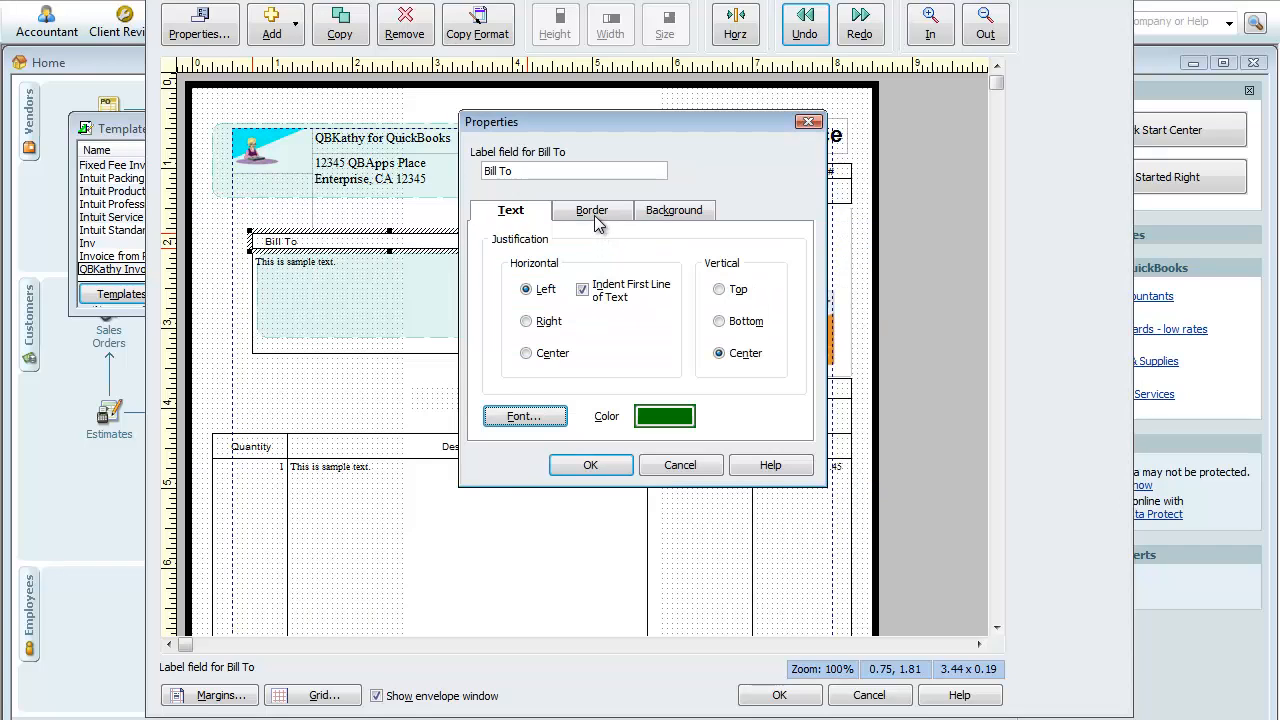
Step: Fill the Bill To label's background with silver
click(592, 210)
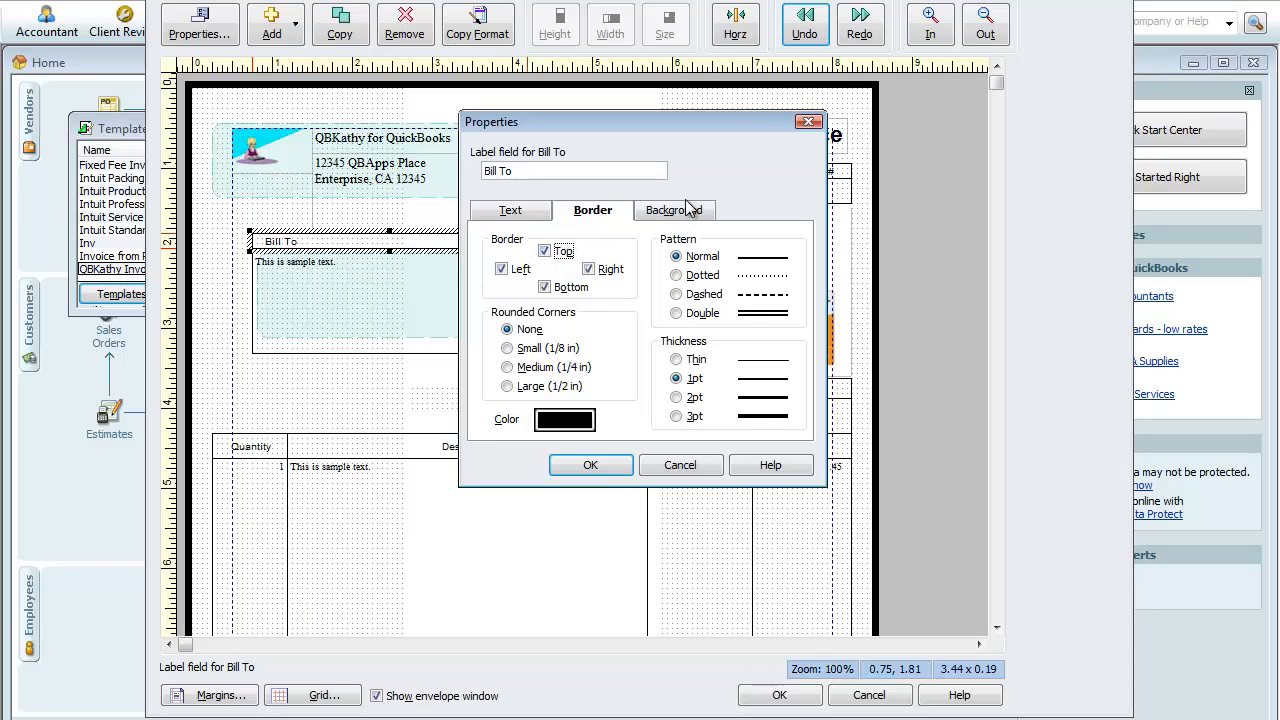
click(674, 210)
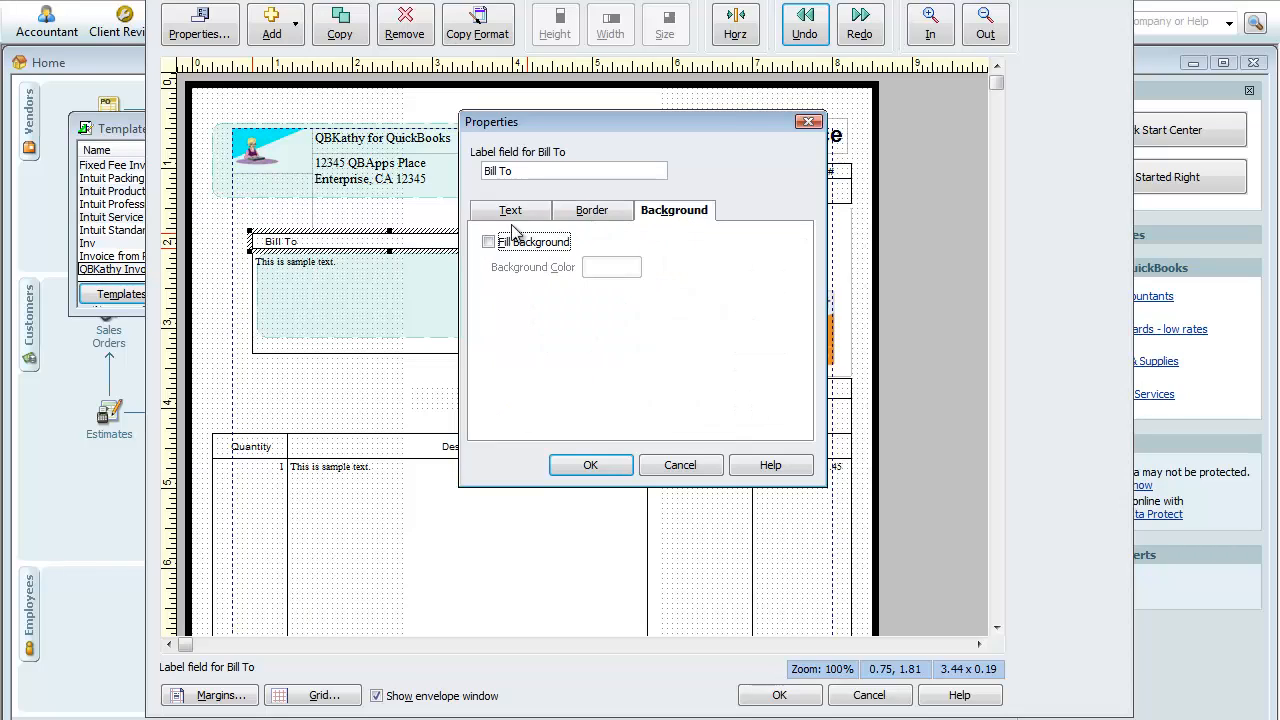
click(489, 241)
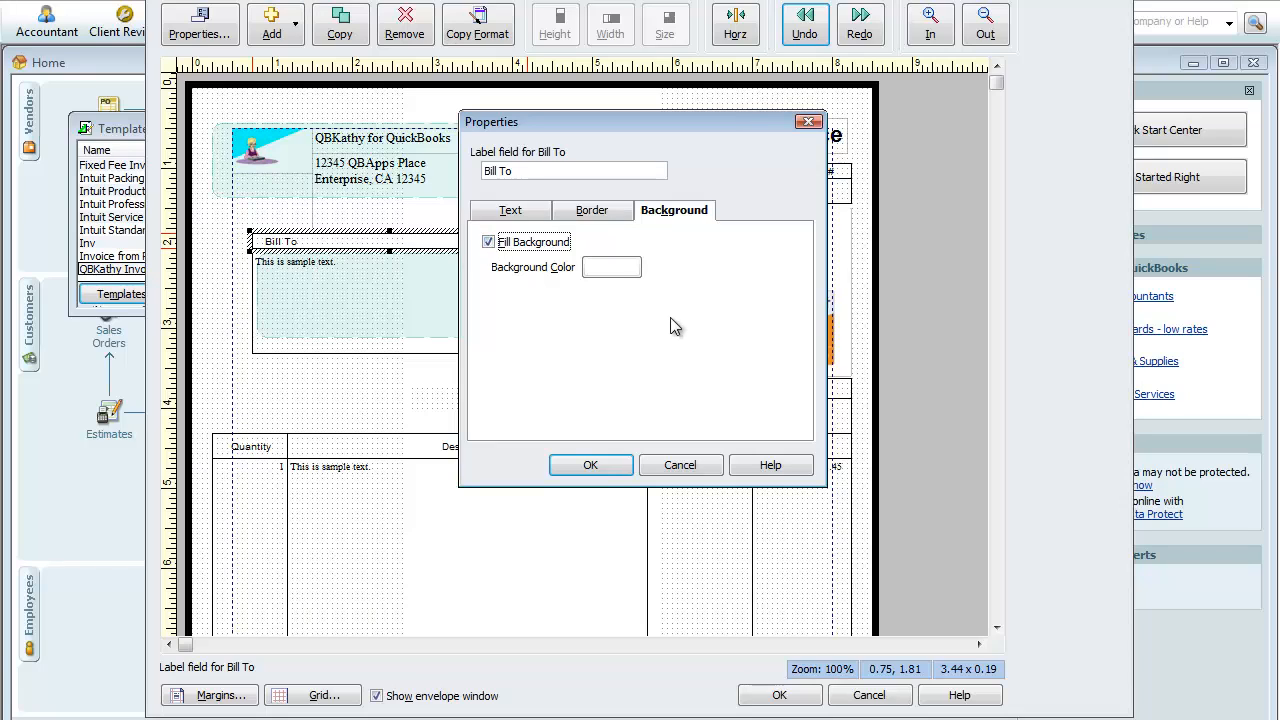
click(611, 267)
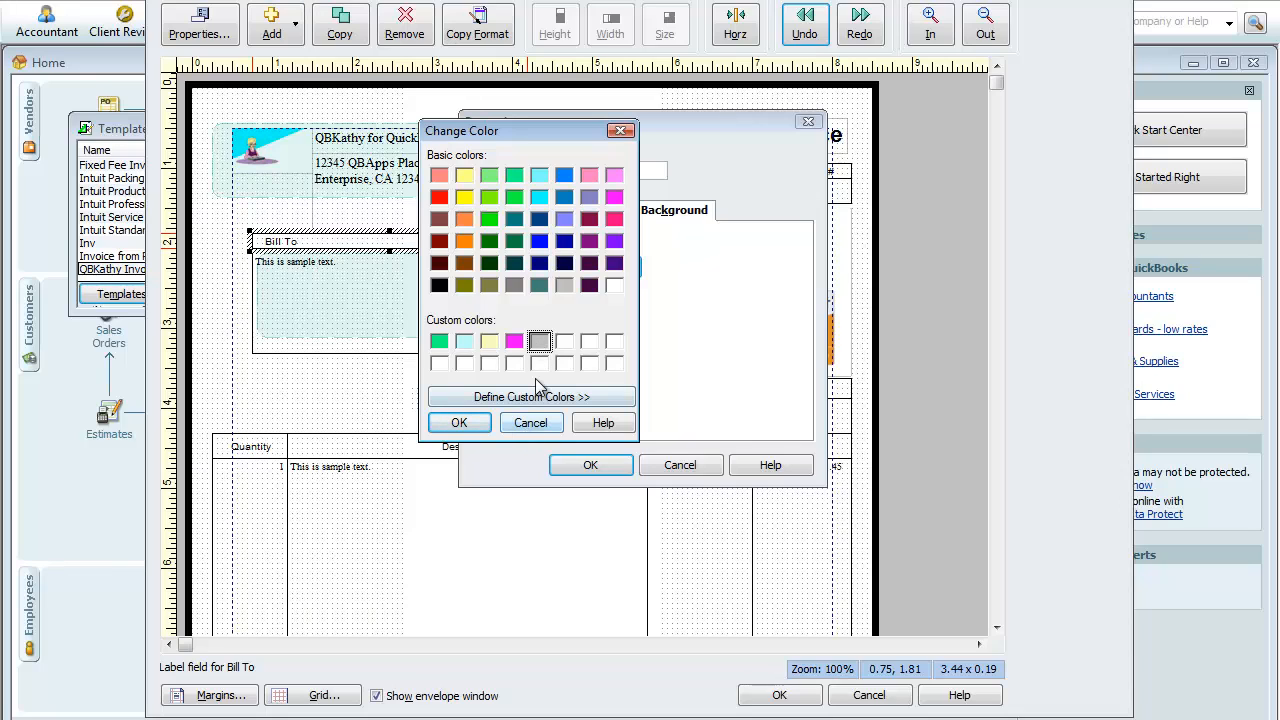
click(530, 397)
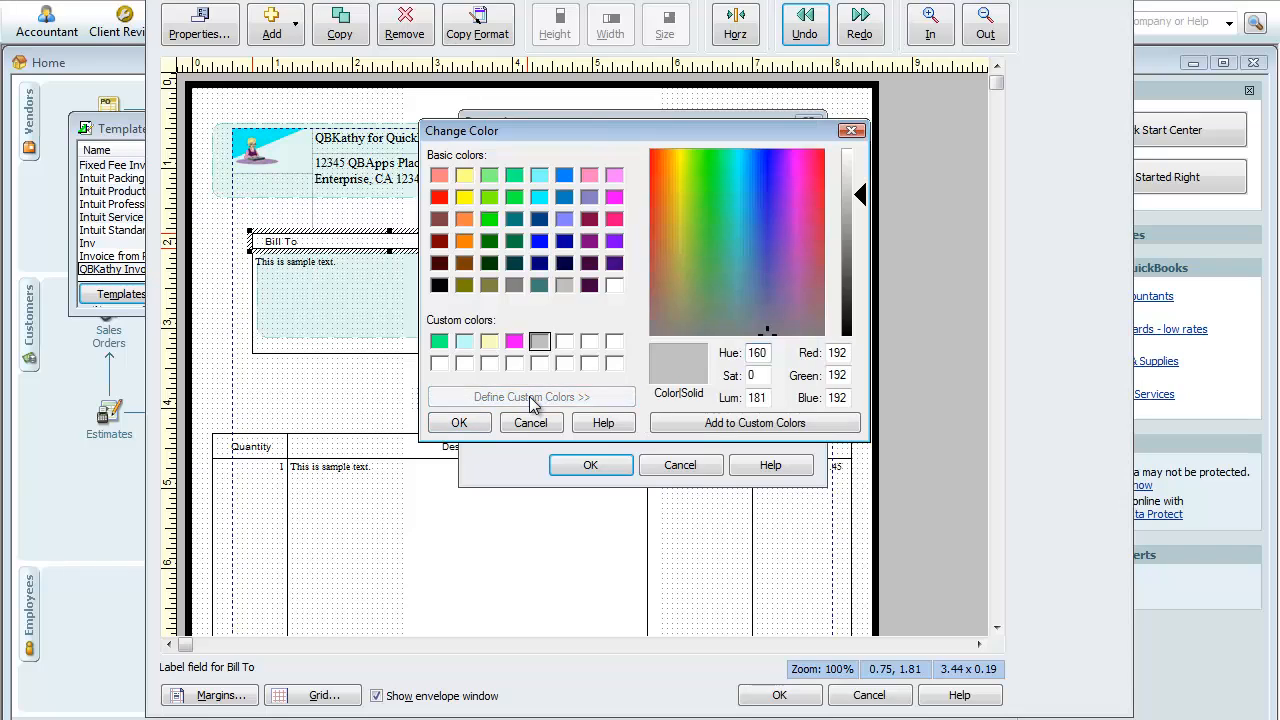
mouse_move(628, 404)
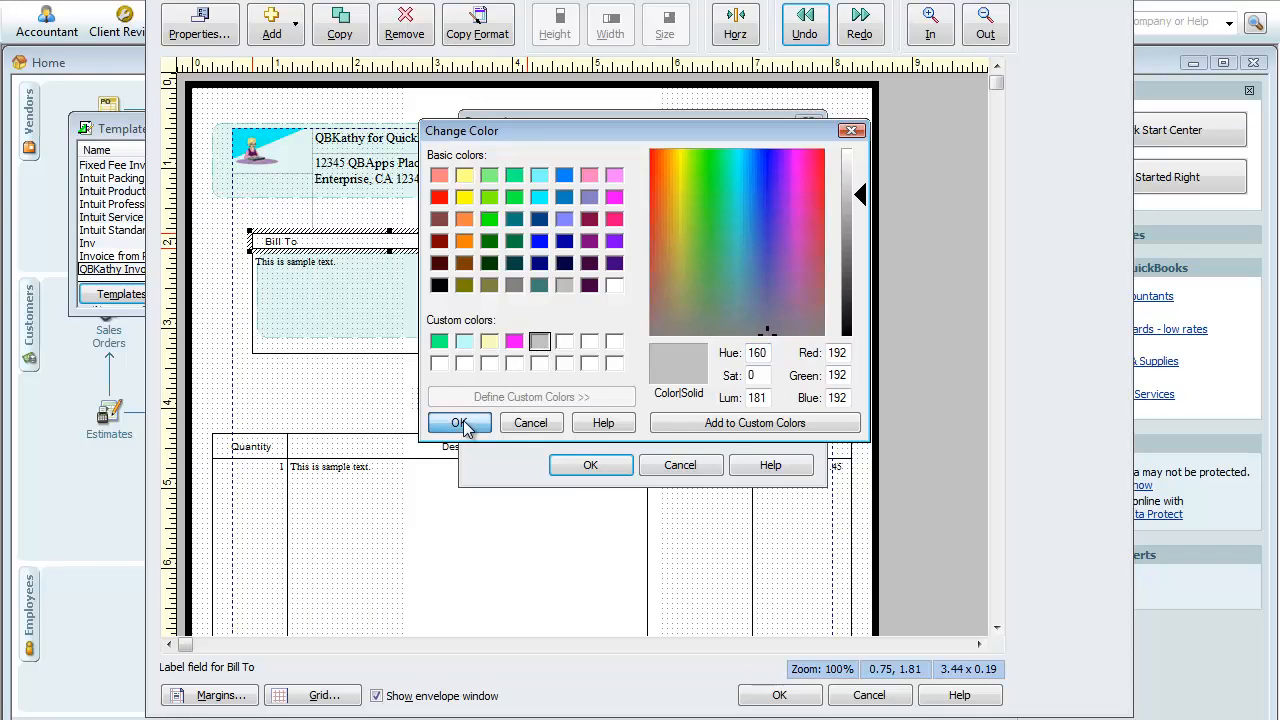
click(459, 423)
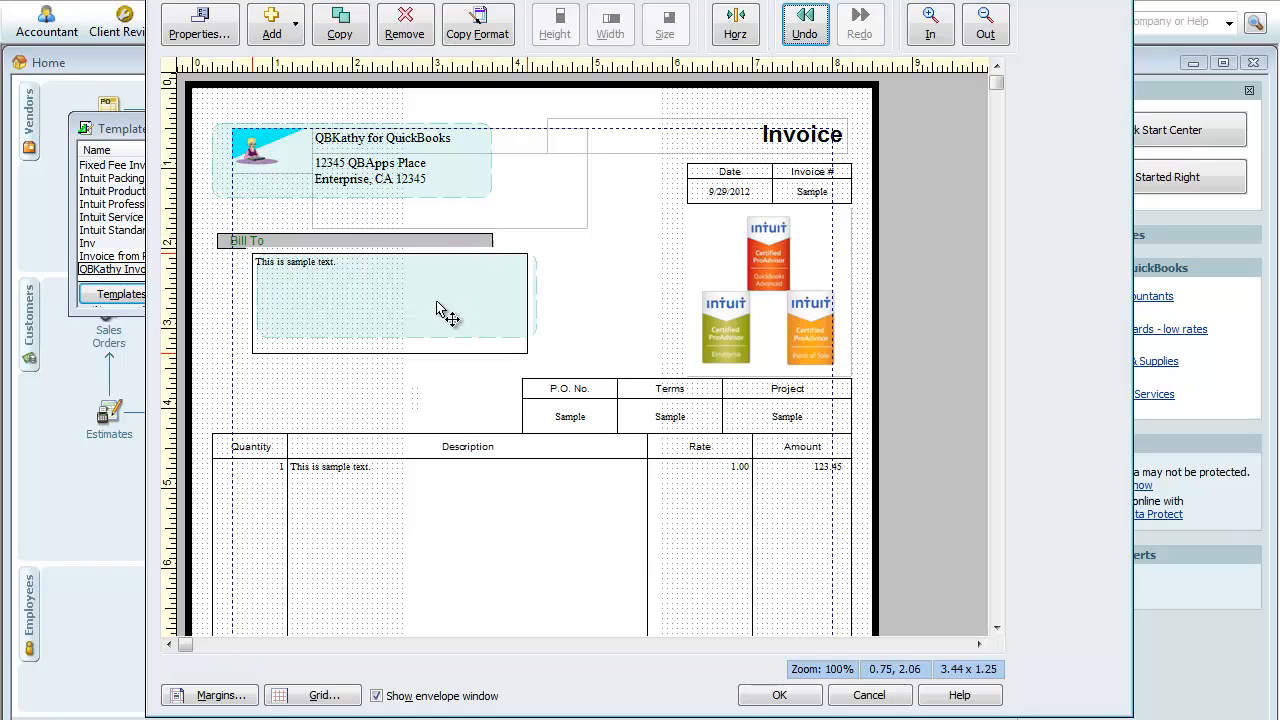
Step: Turn off the top, left, right and bottom borders of the Bill To data box
click(390, 300)
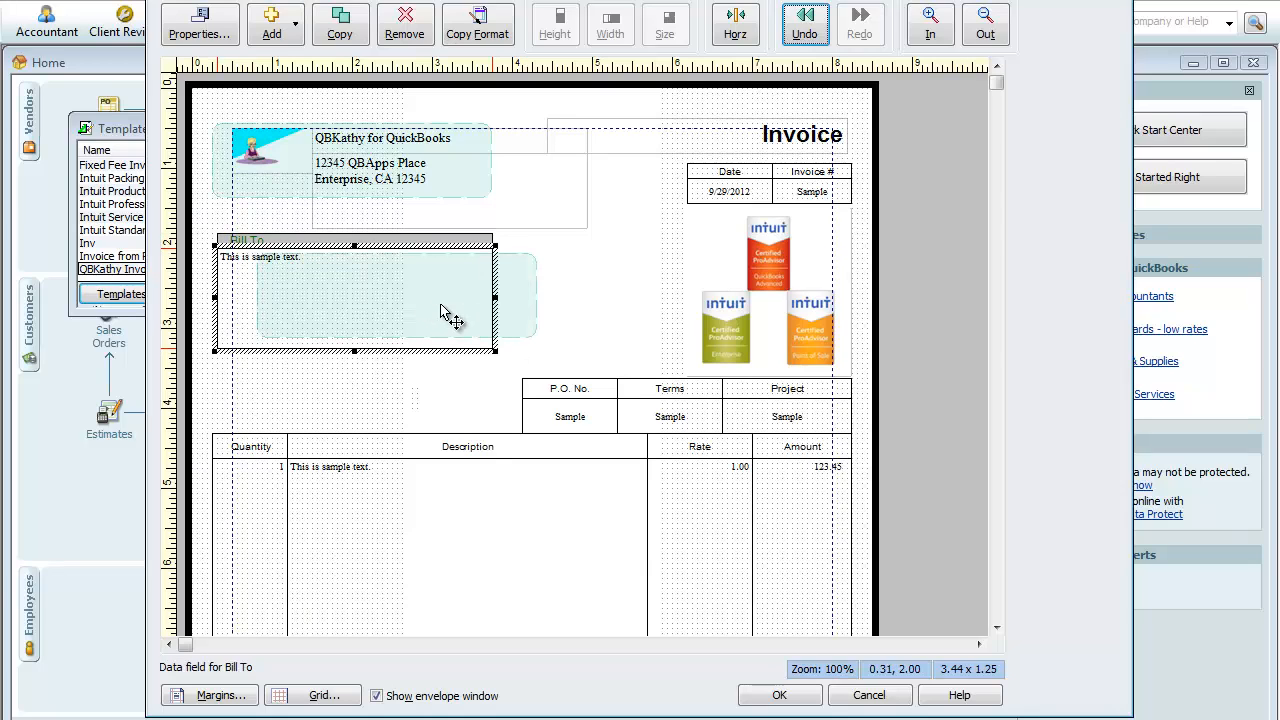
right_click(445, 314)
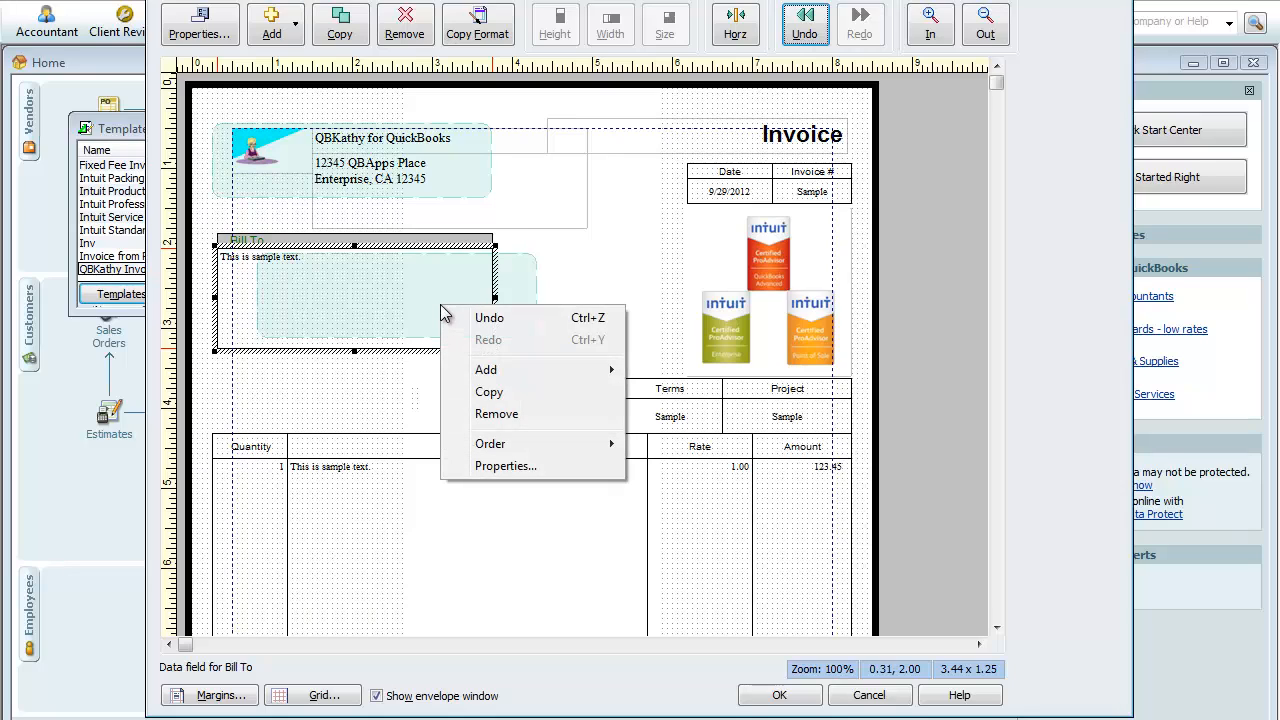
mouse_move(505, 466)
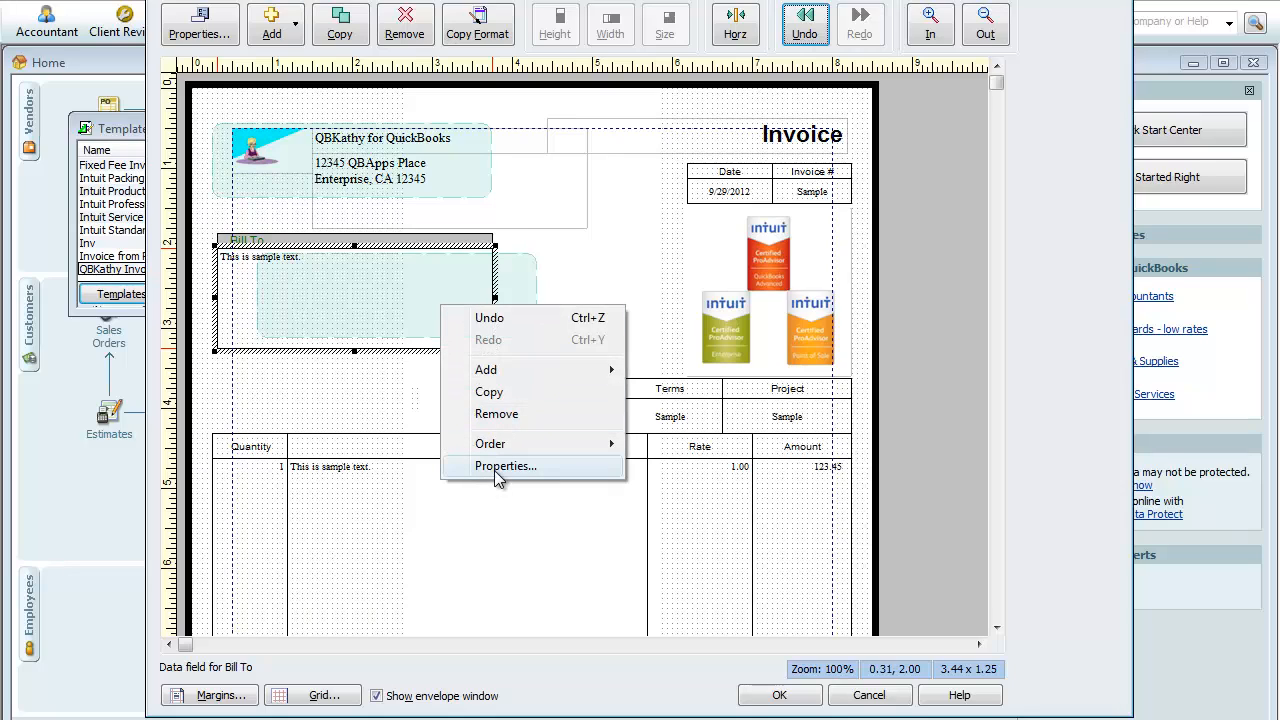
click(505, 466)
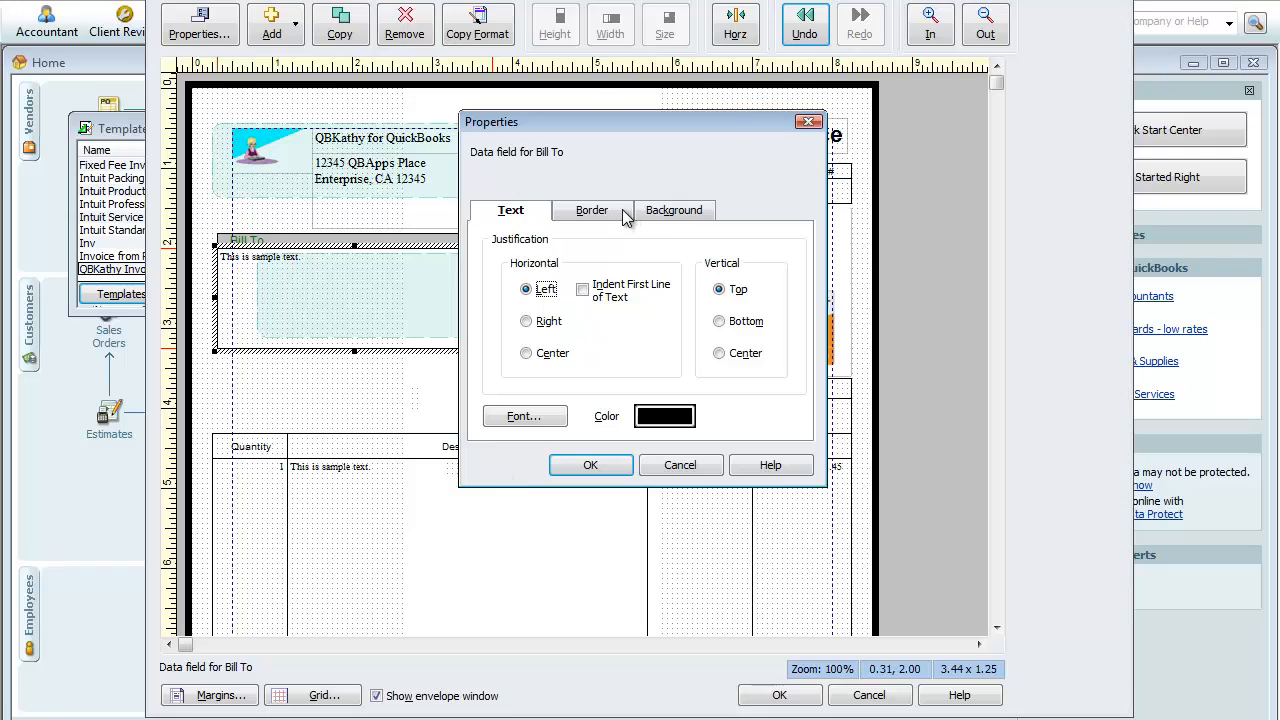
click(591, 210)
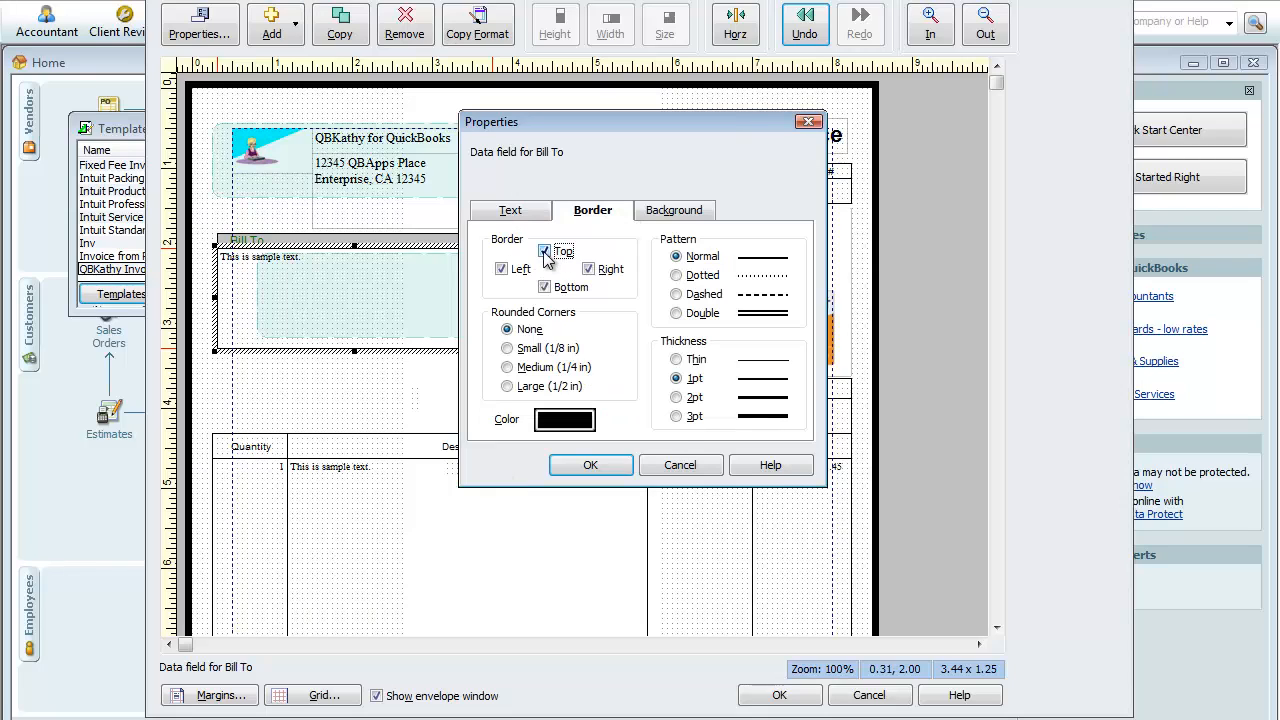
click(544, 251)
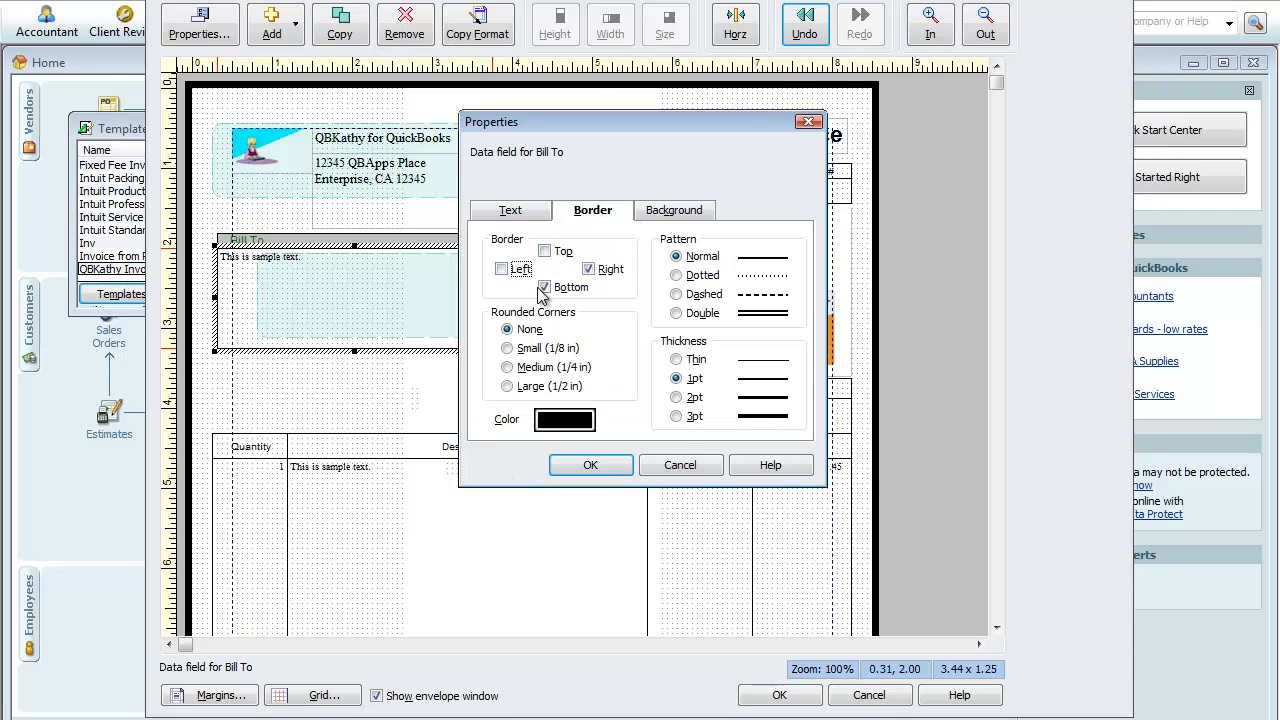
click(545, 287)
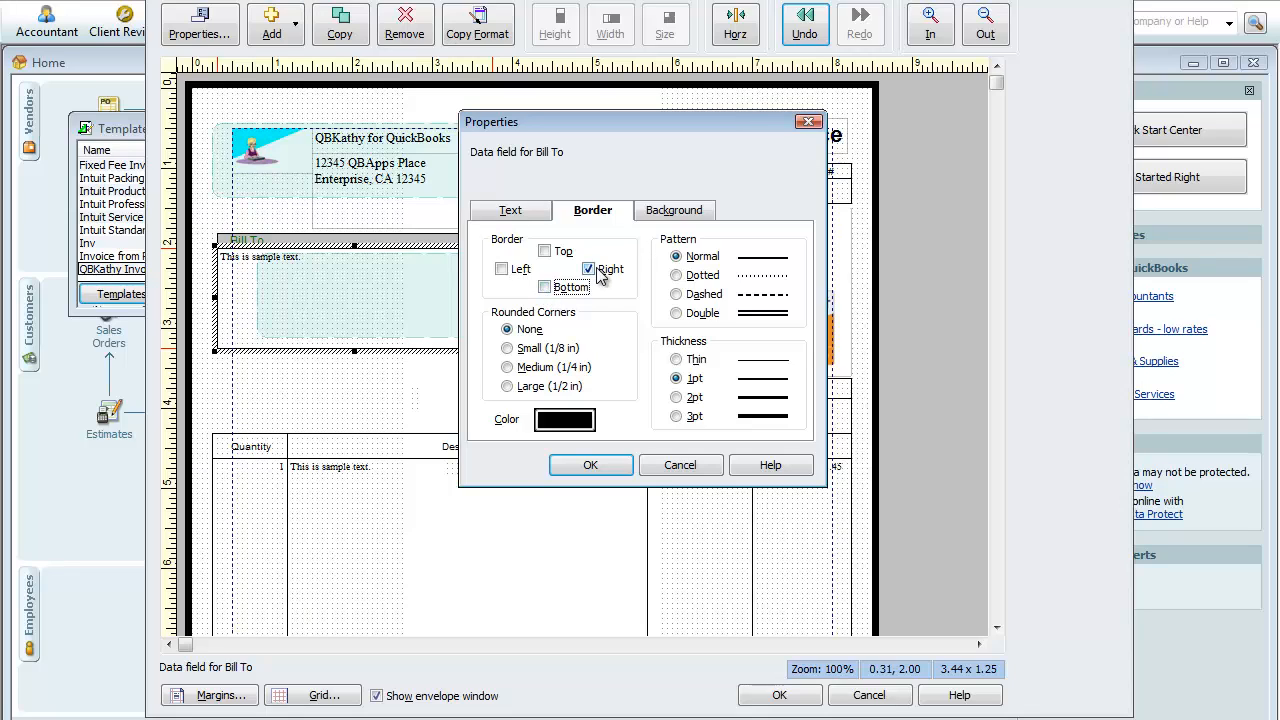
click(588, 269)
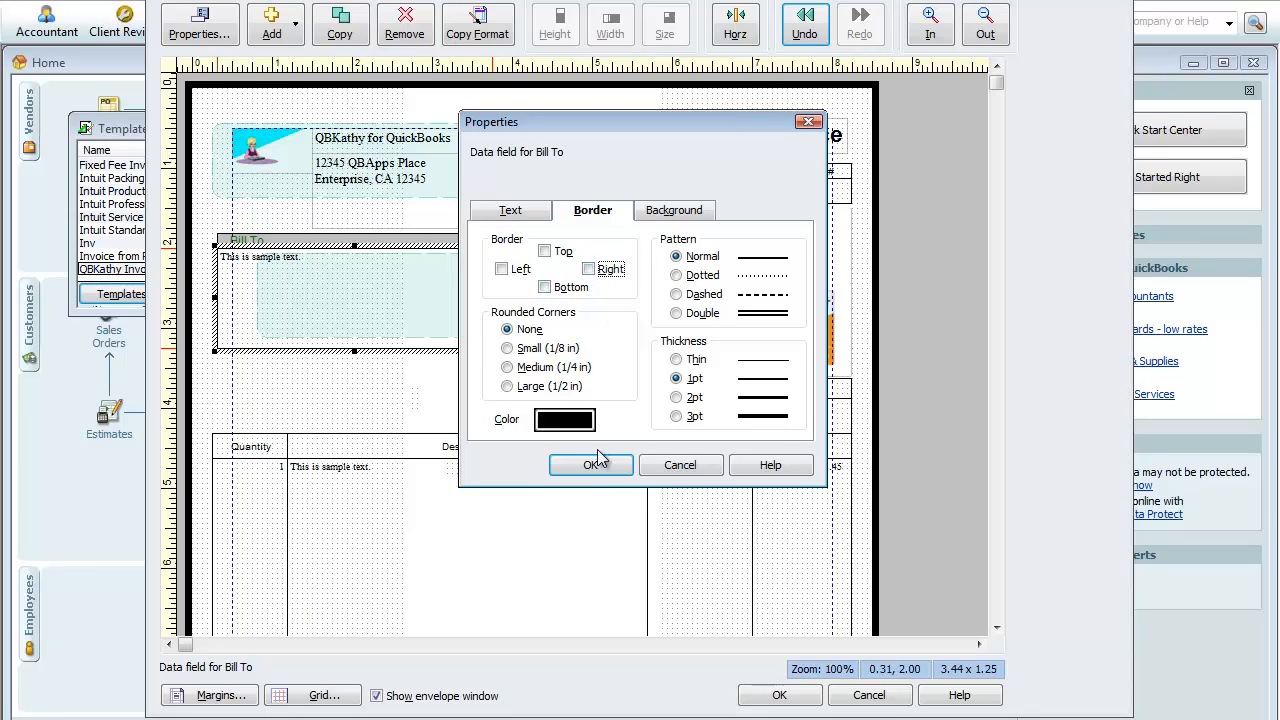
click(591, 465)
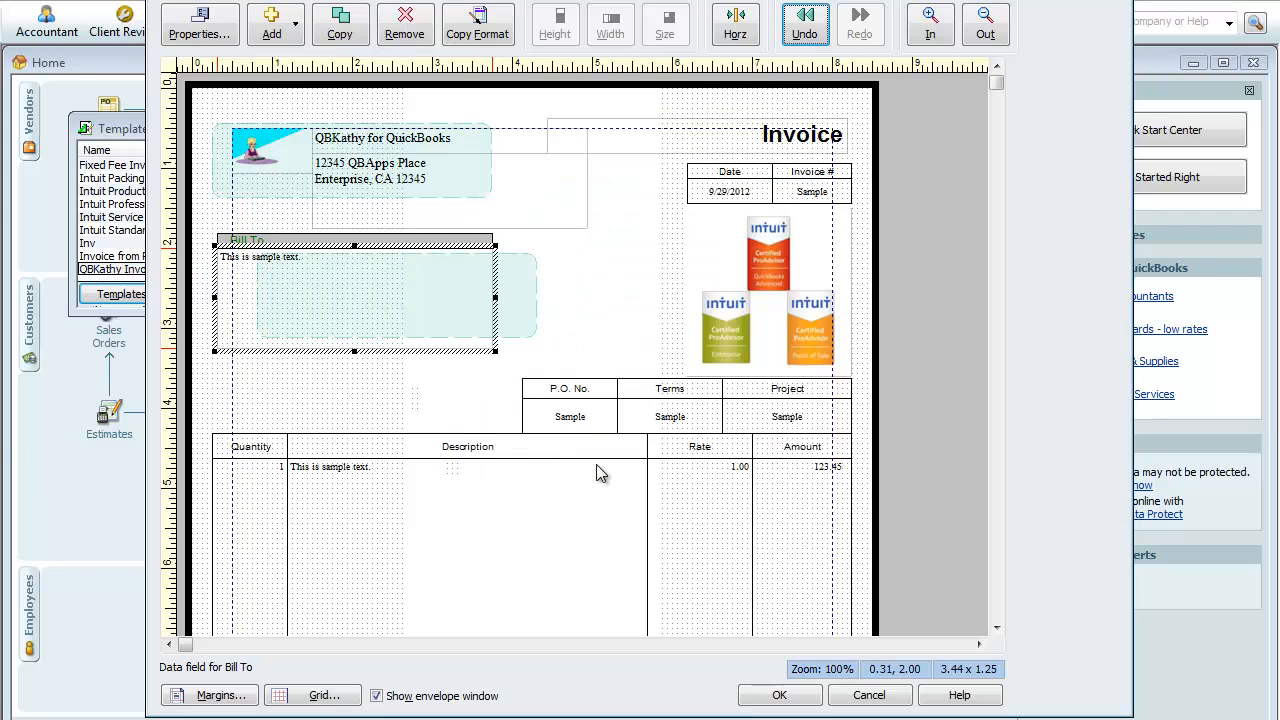
mouse_move(557, 277)
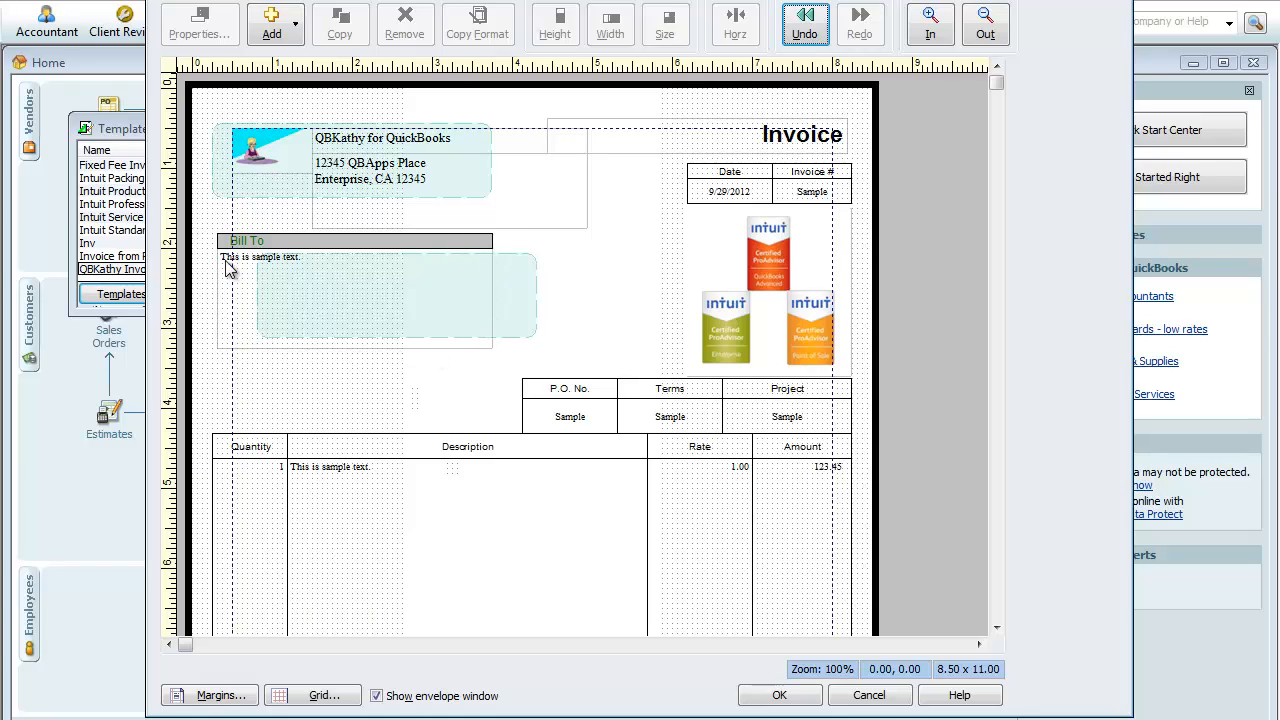
mouse_move(477, 278)
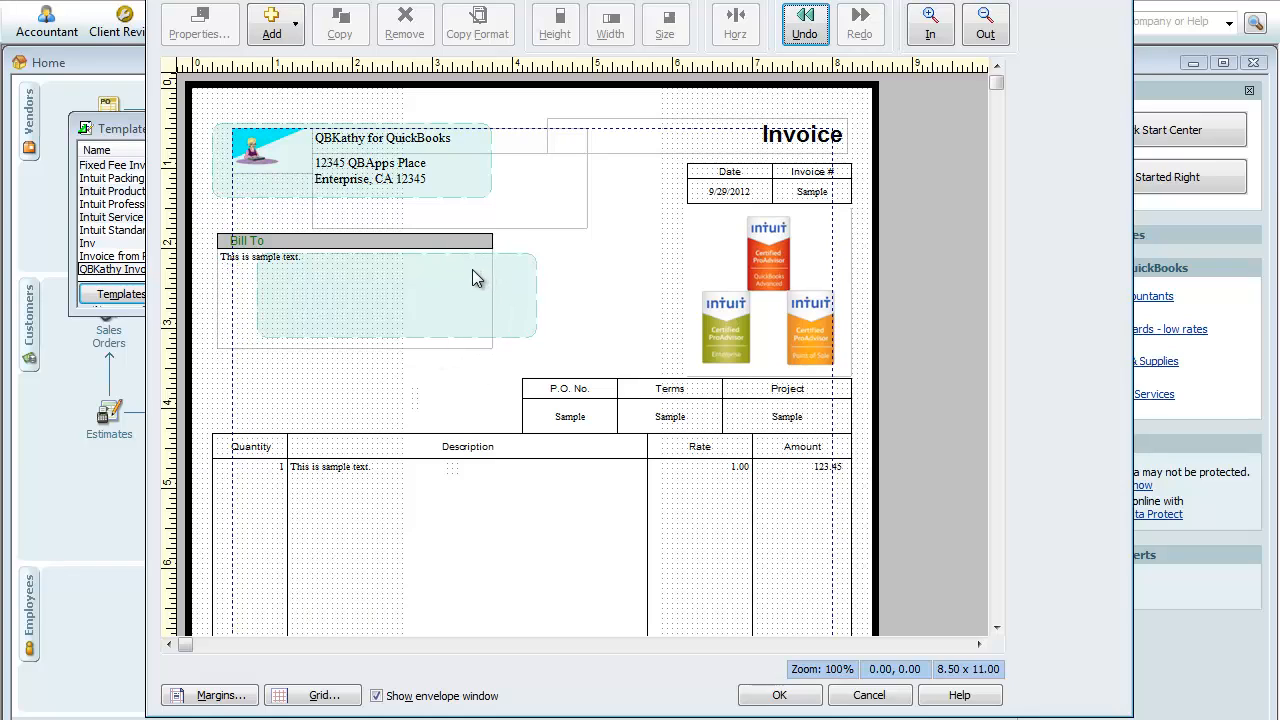
mouse_move(217, 358)
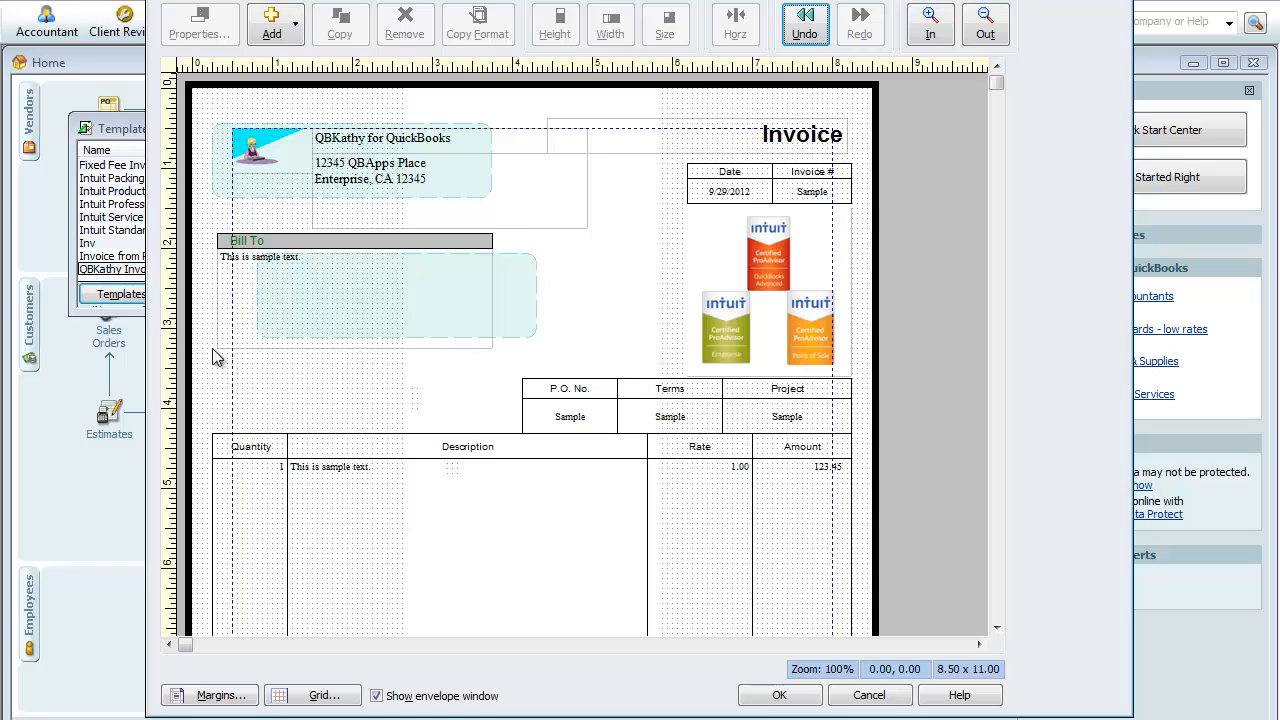
mouse_move(487, 351)
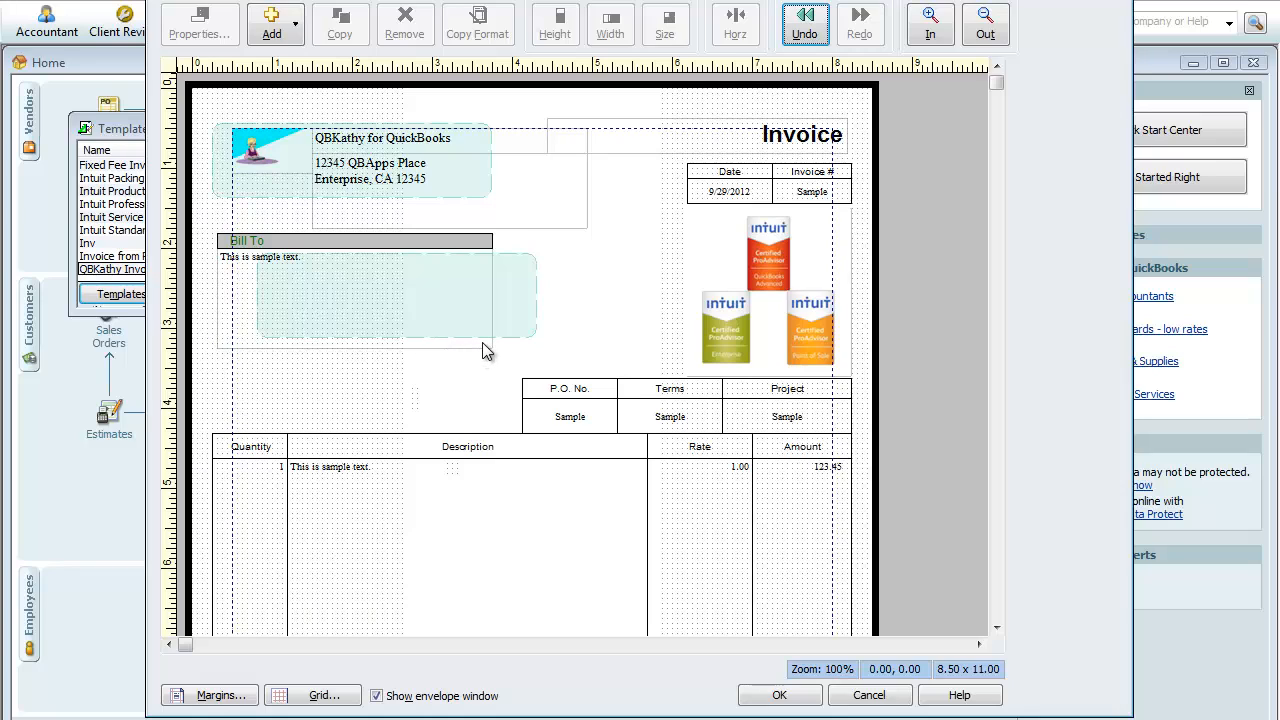
Step: Uncheck all four border sides on the Bill To label and check the data box
click(355, 240)
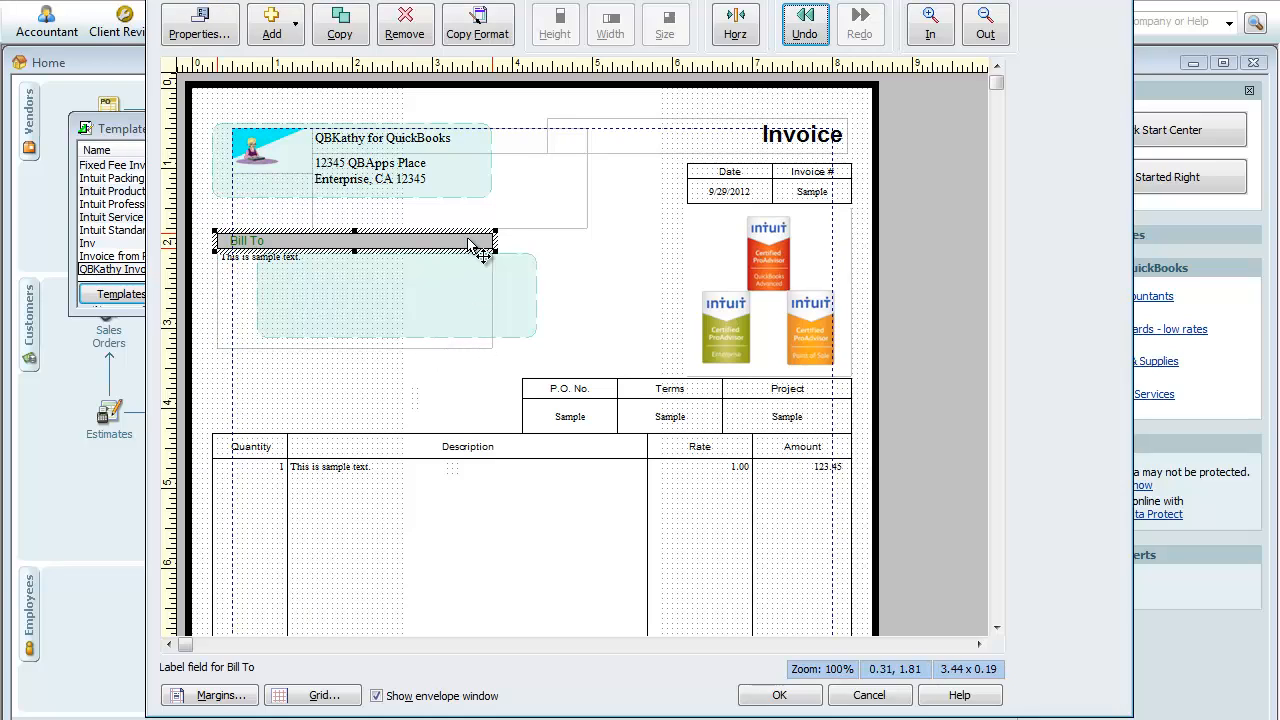
right_click(470, 245)
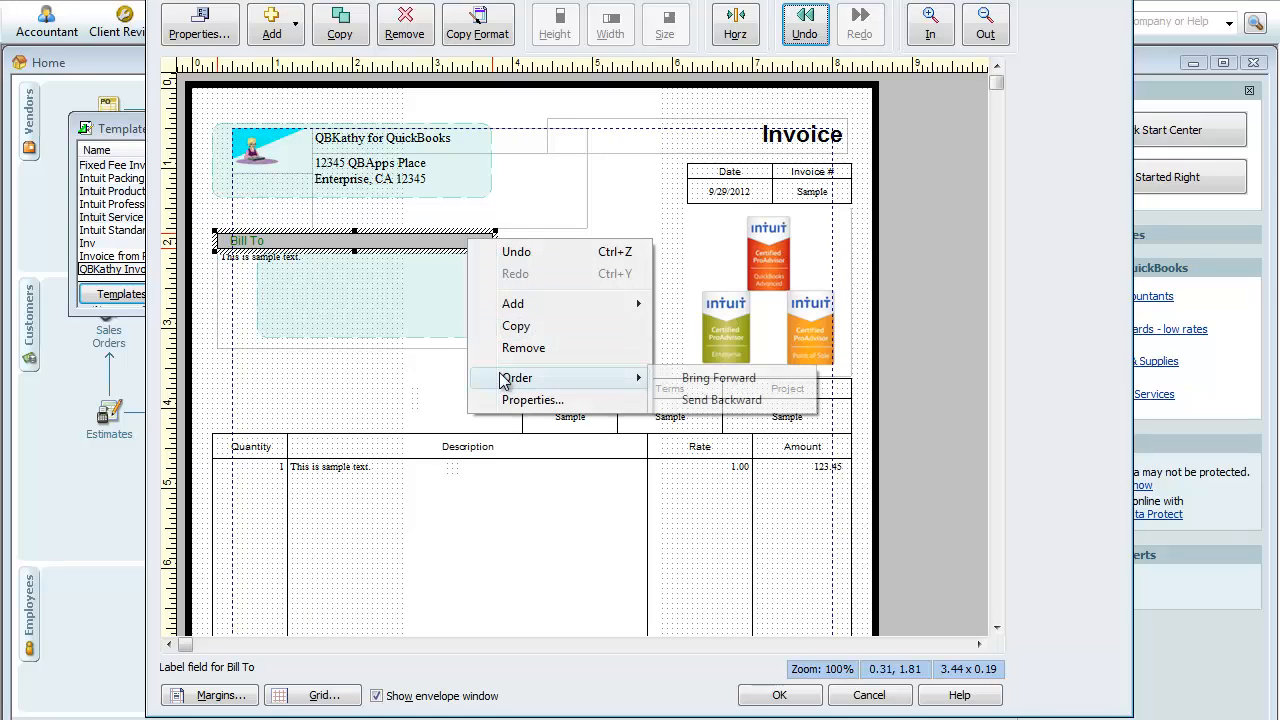
click(533, 400)
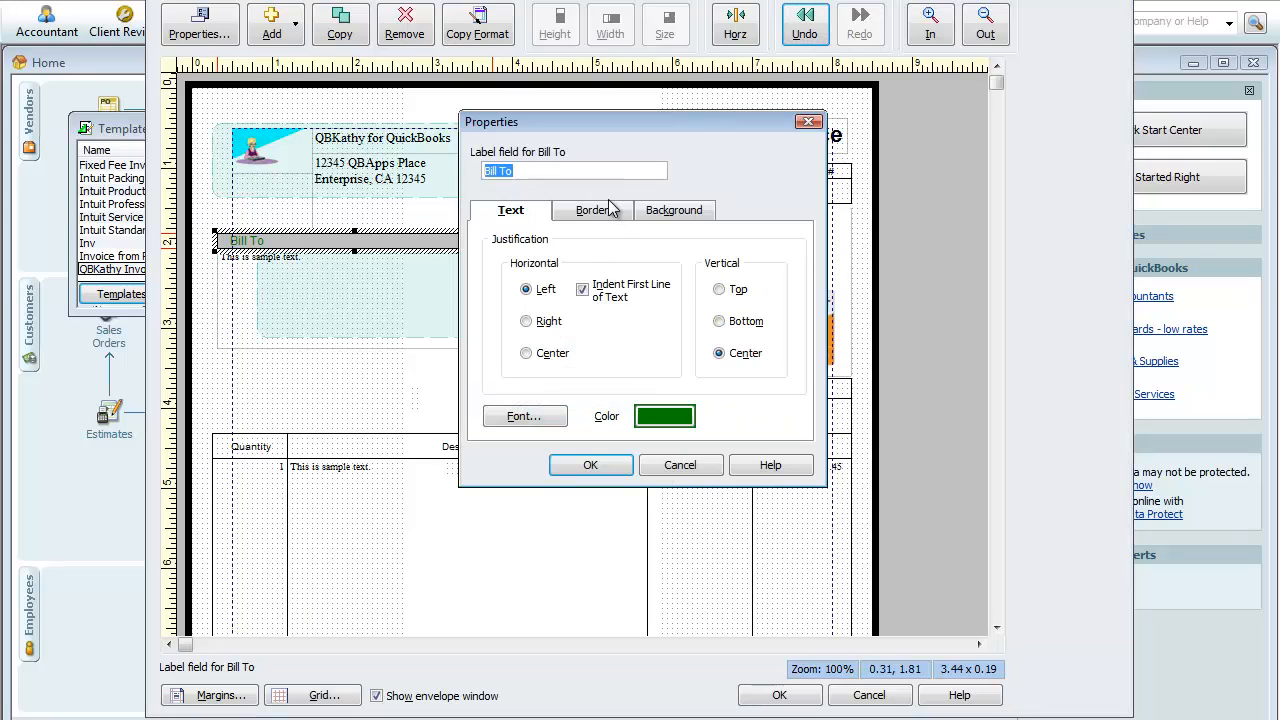
click(592, 210)
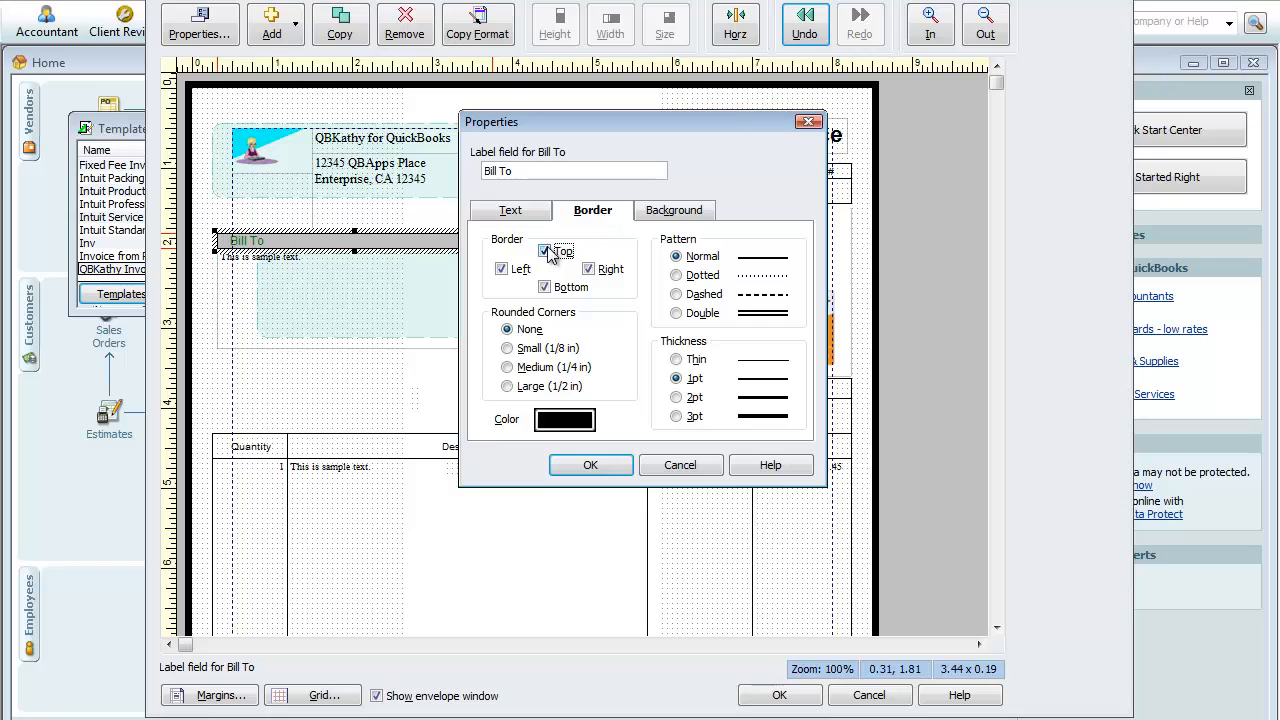
click(545, 251)
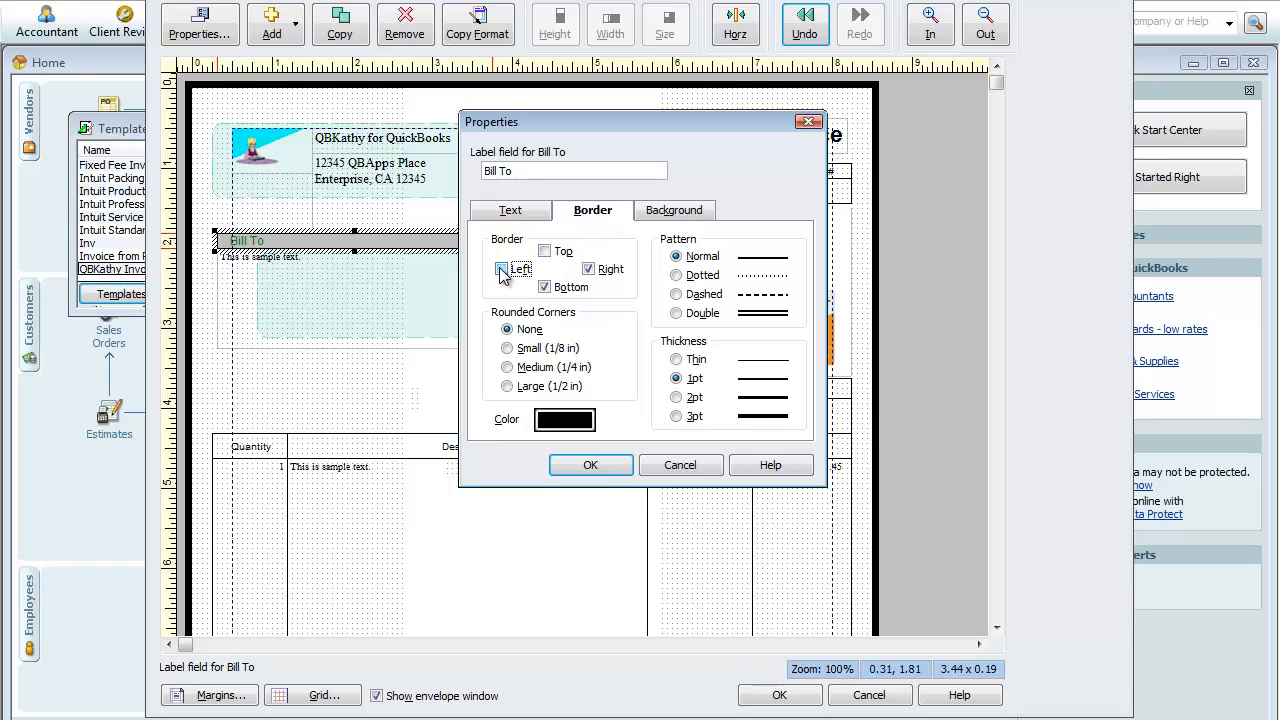
click(502, 268)
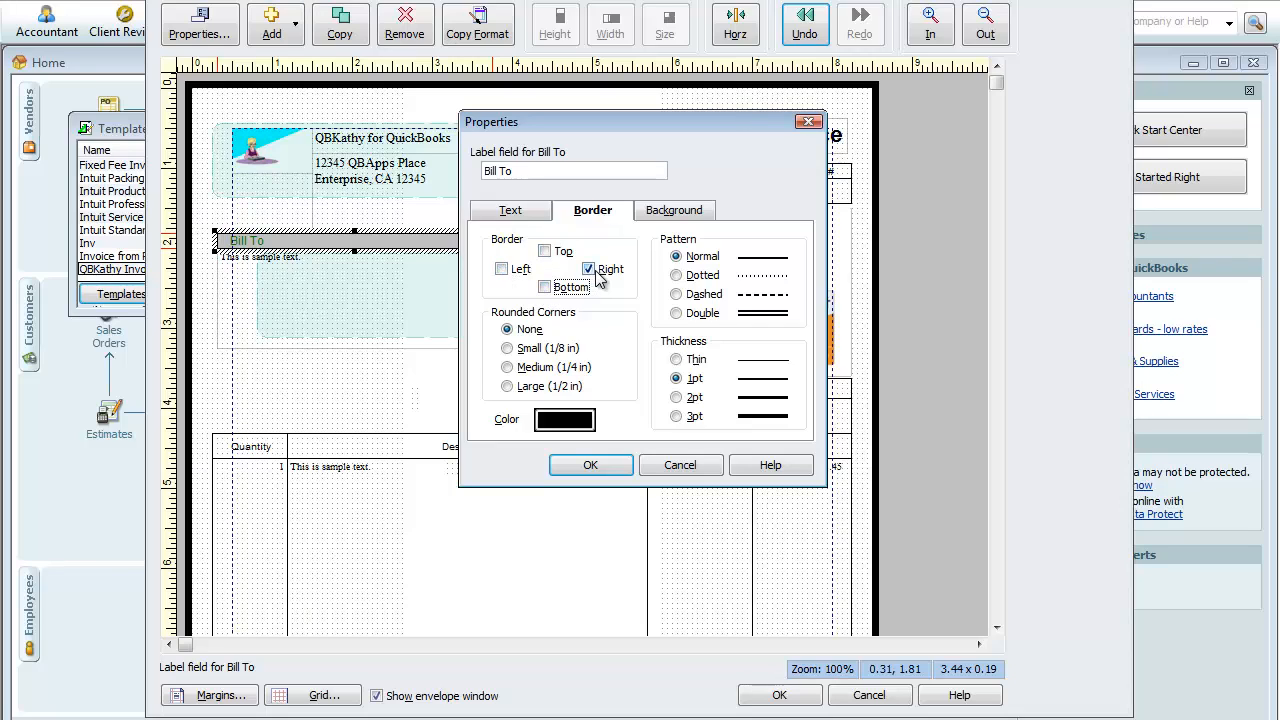
click(588, 268)
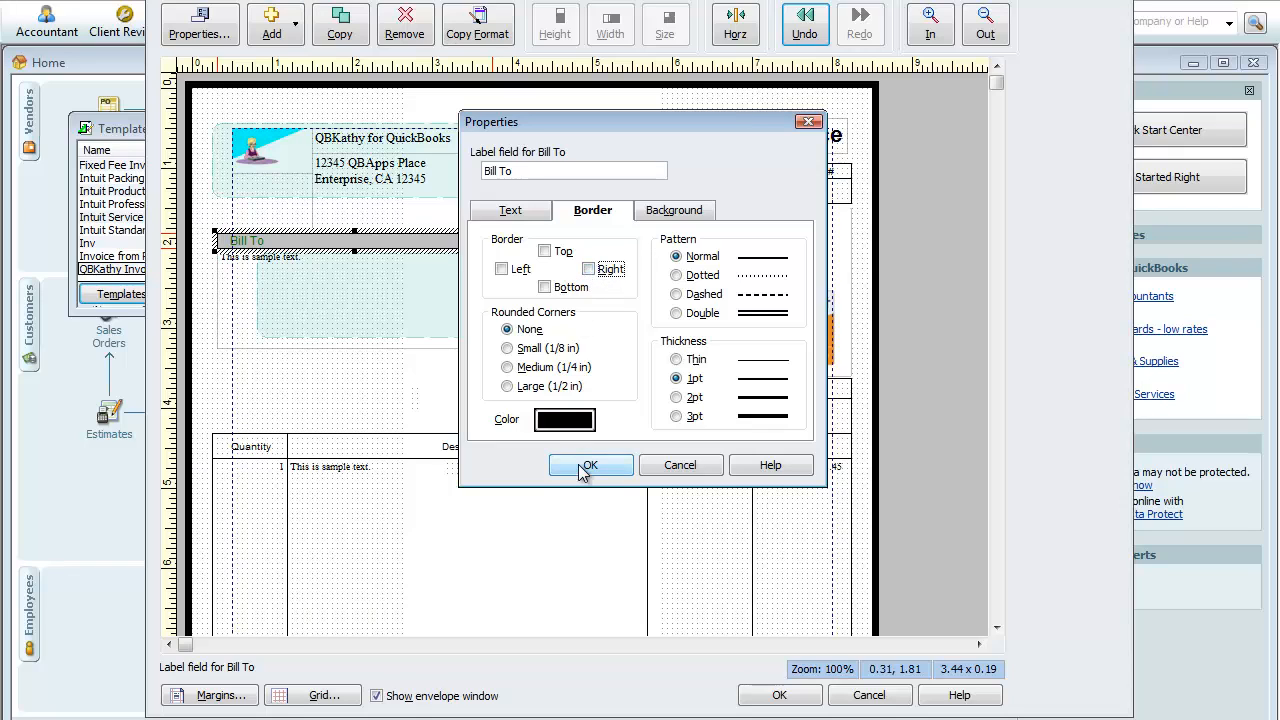
click(589, 465)
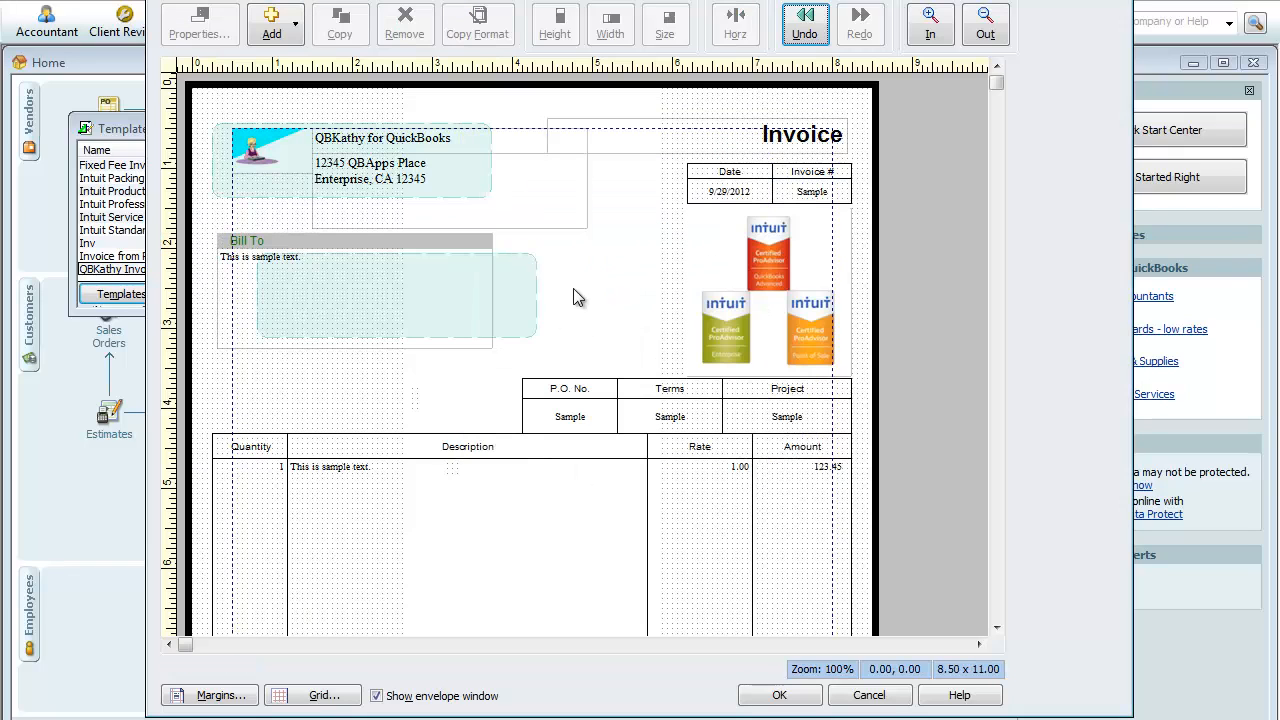
click(350, 300)
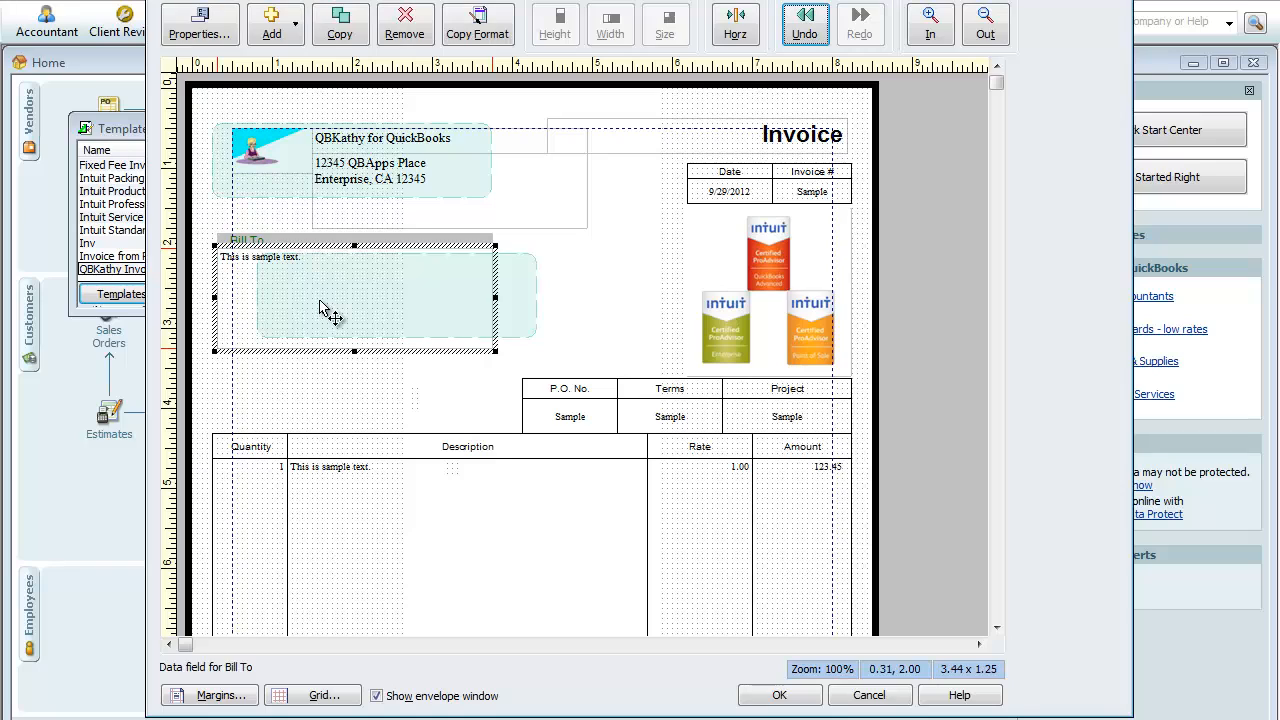
mouse_move(595, 285)
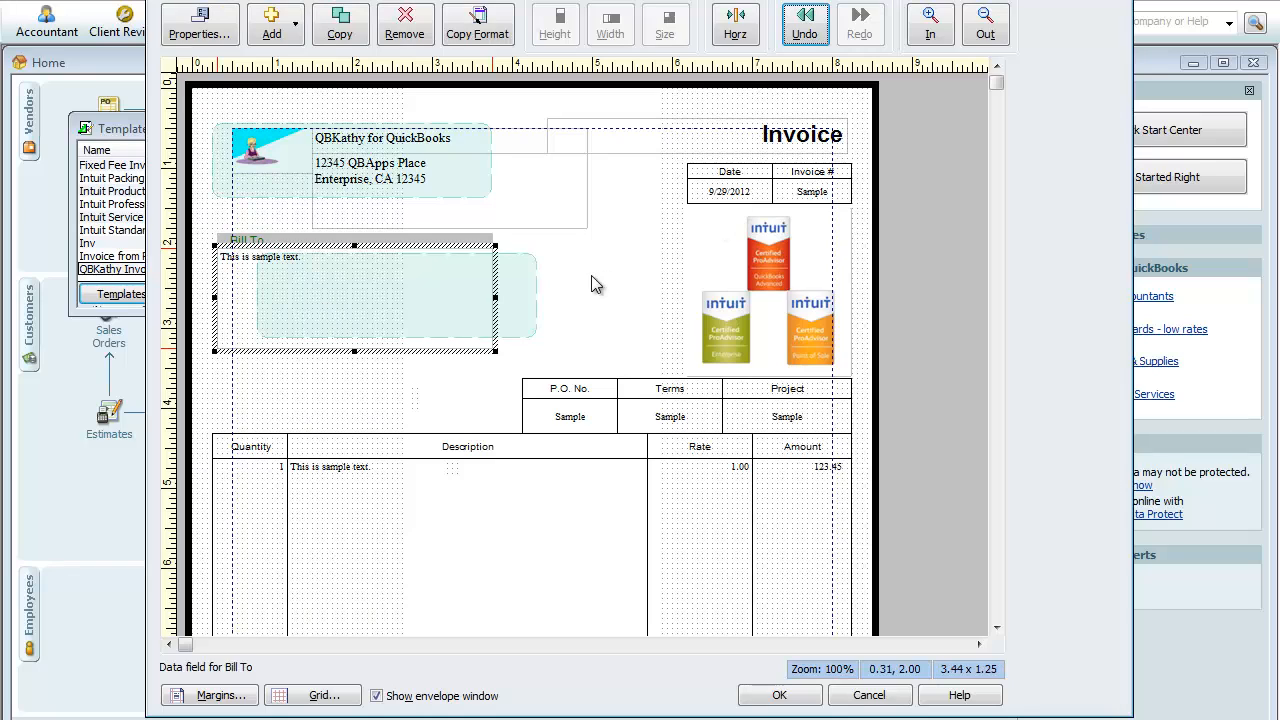
click(594, 283)
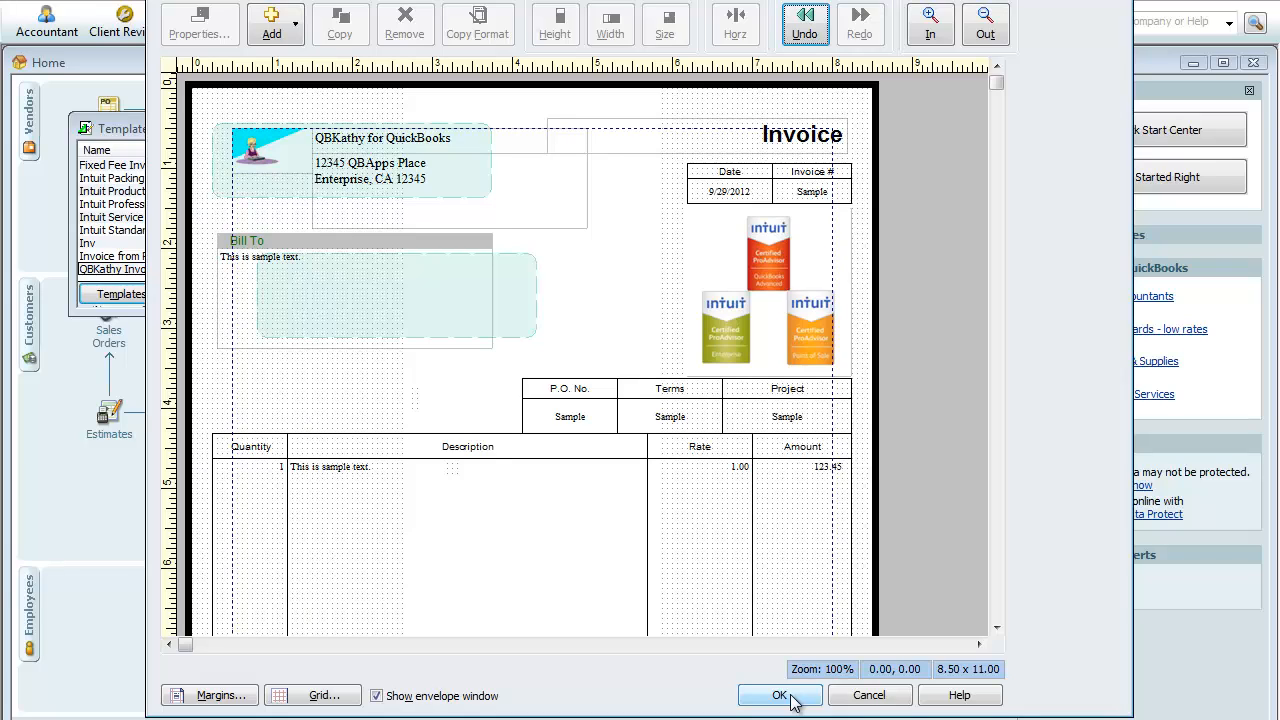
Step: Save the Layout Designer changes and accept the QBKathy Invoice customization
click(780, 695)
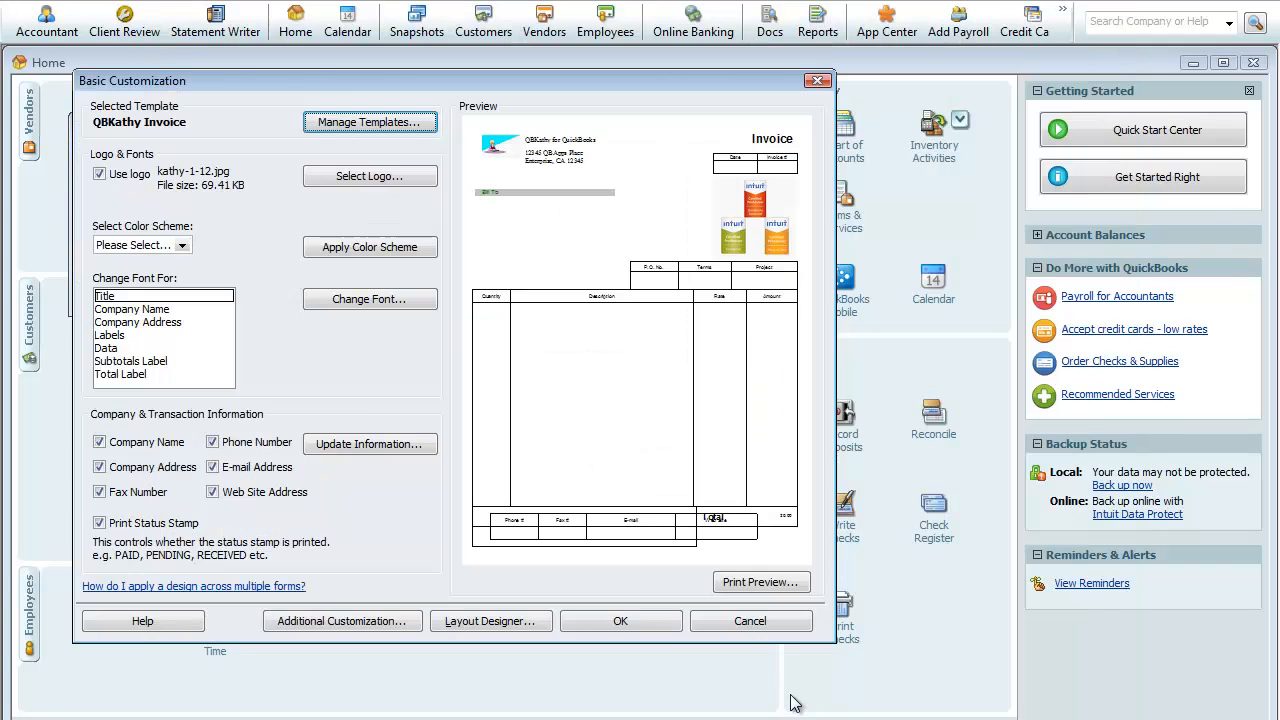
click(369, 121)
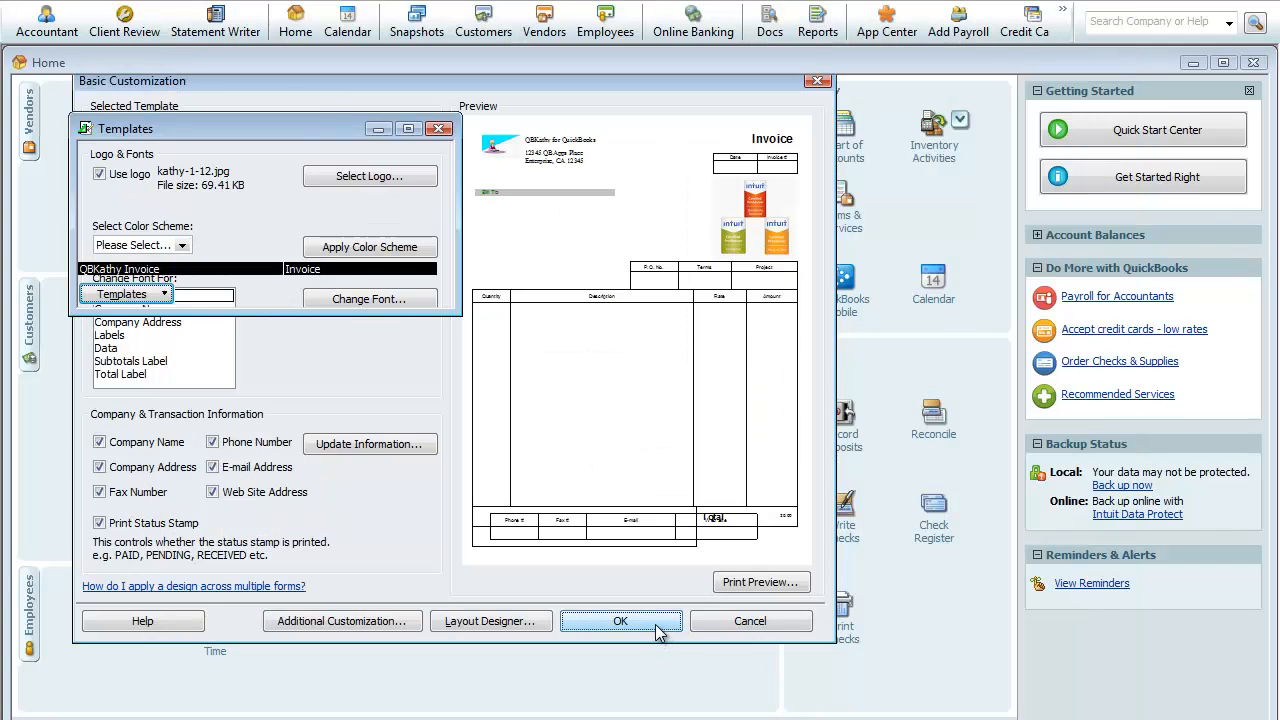
click(620, 620)
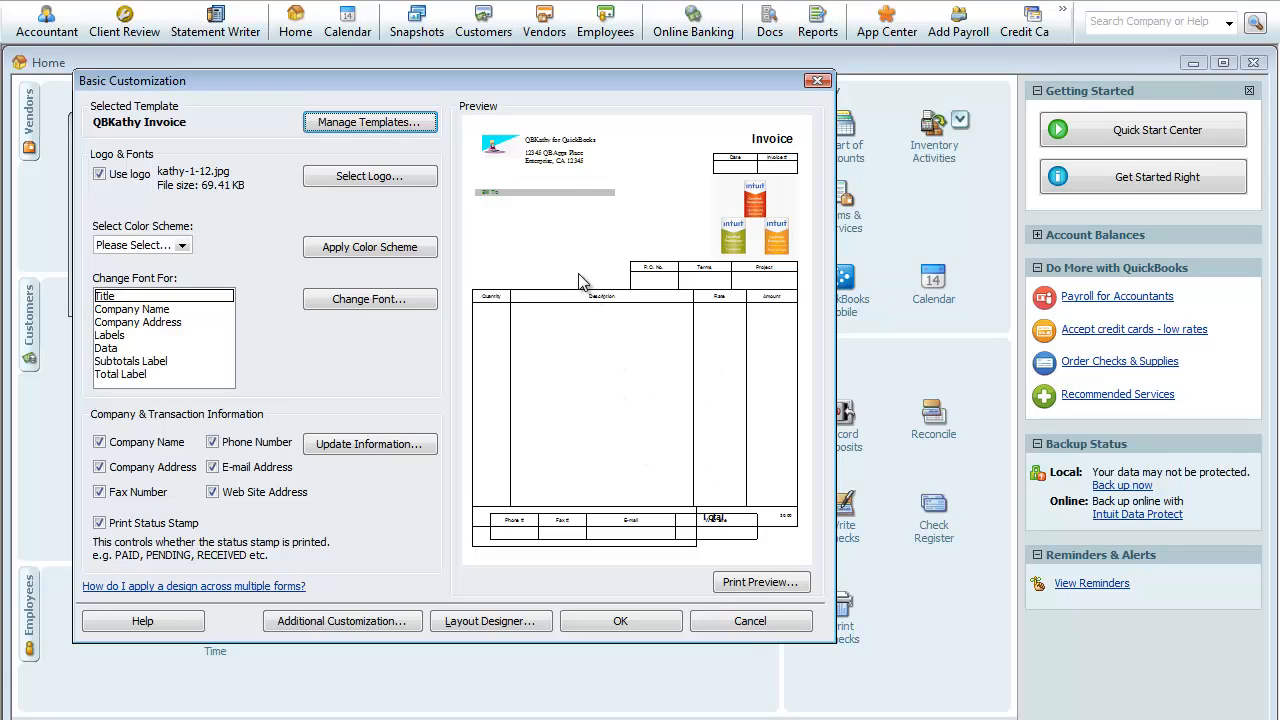
mouse_move(668, 525)
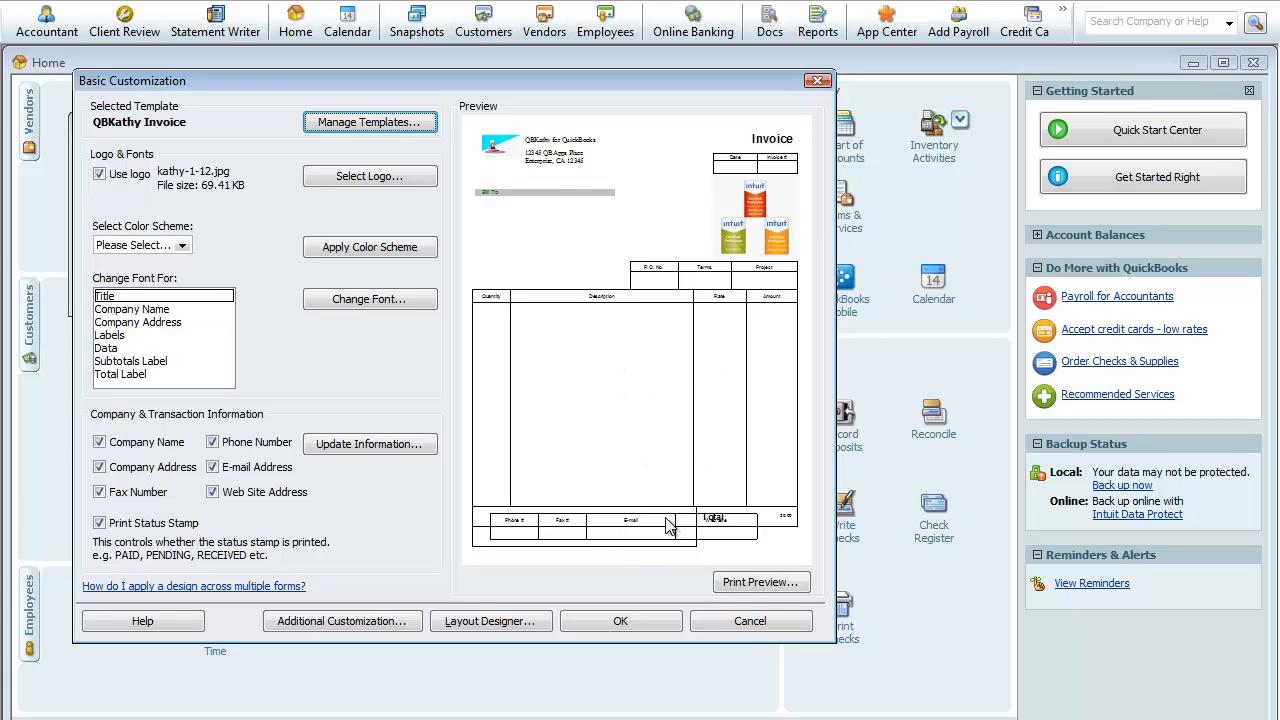
mouse_move(588, 541)
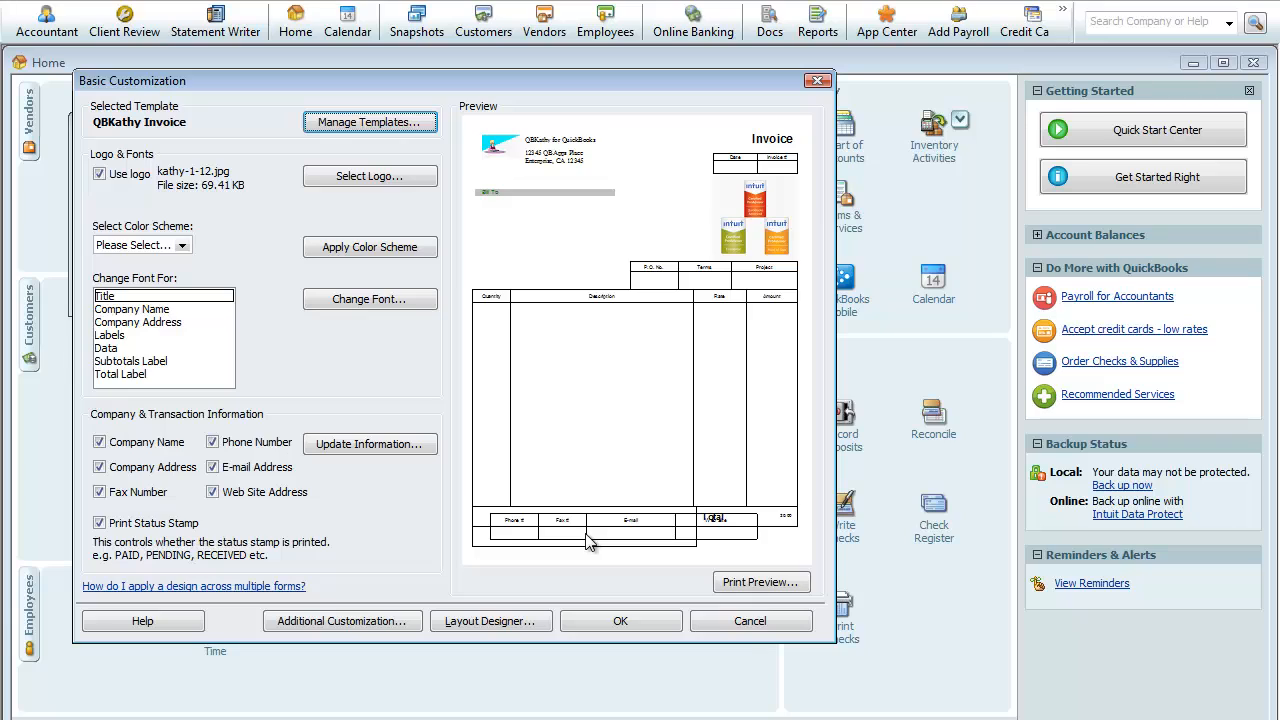
mouse_move(583, 540)
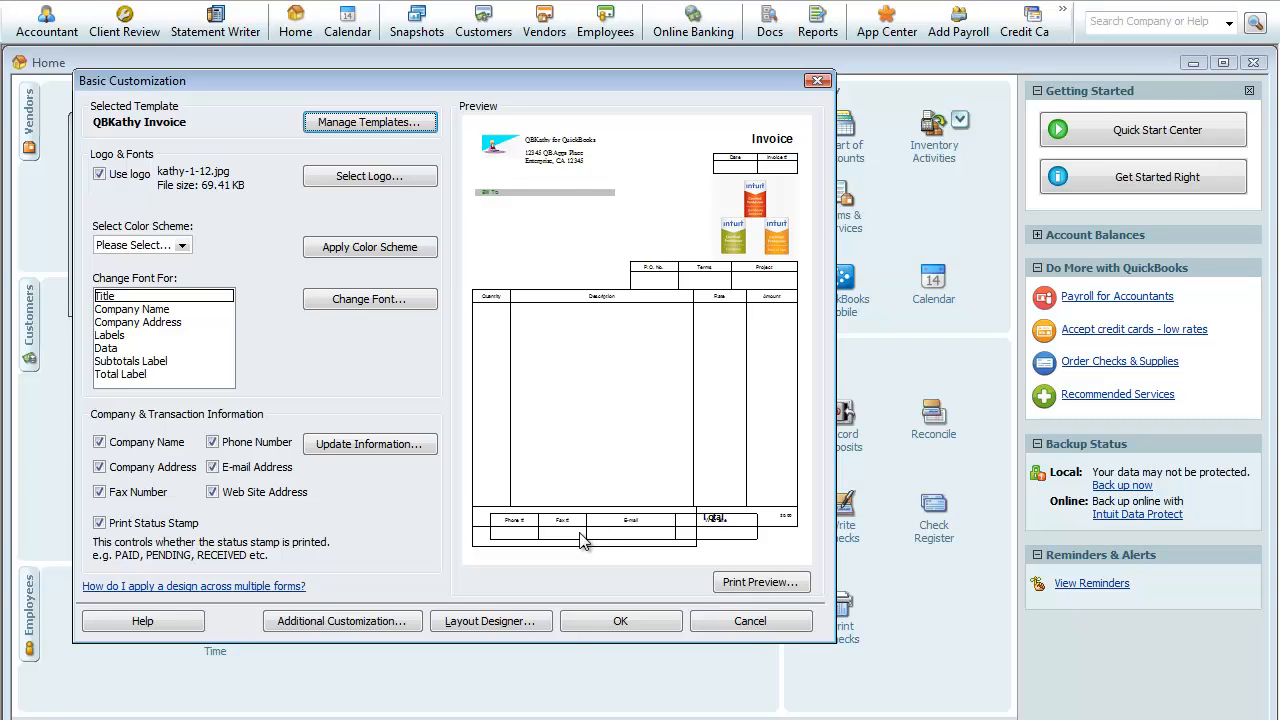
mouse_move(579, 551)
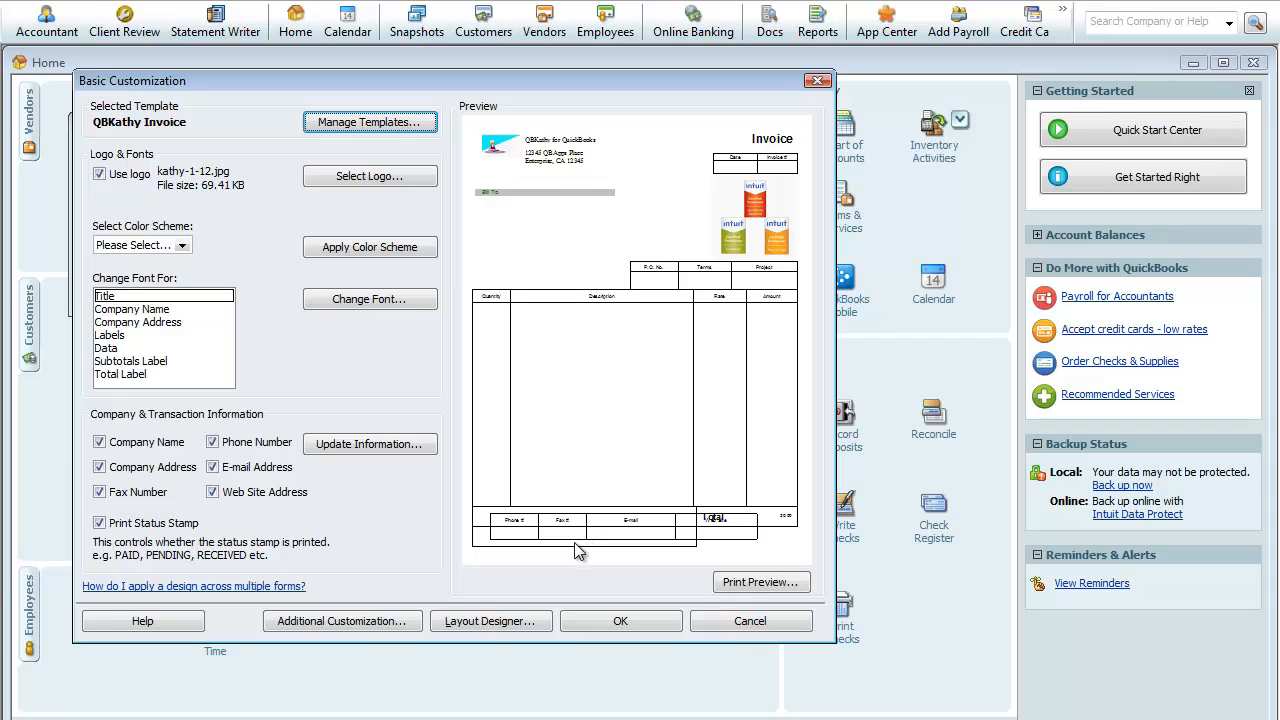